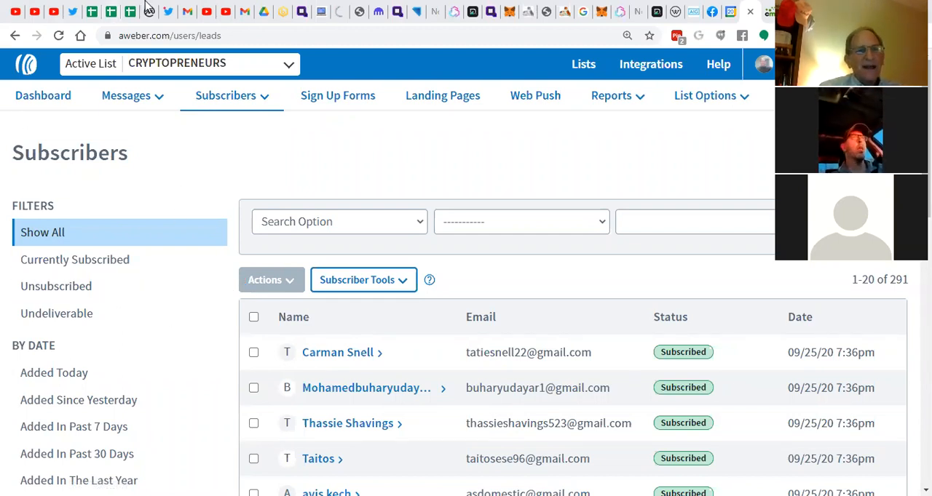
pyautogui.moveTo(569, 173)
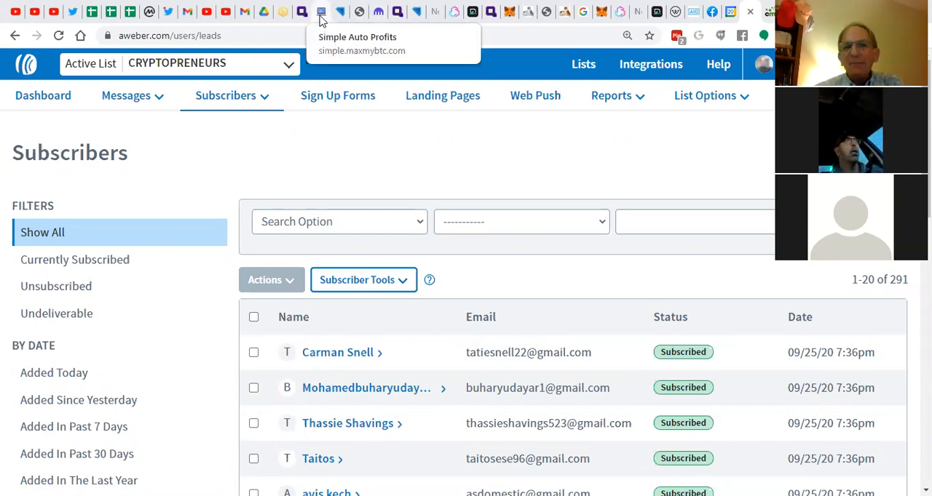
# Switch to the simple.maxmybtc.com Simple Auto Profits tab with its email signup form.
pyautogui.click(321, 11)
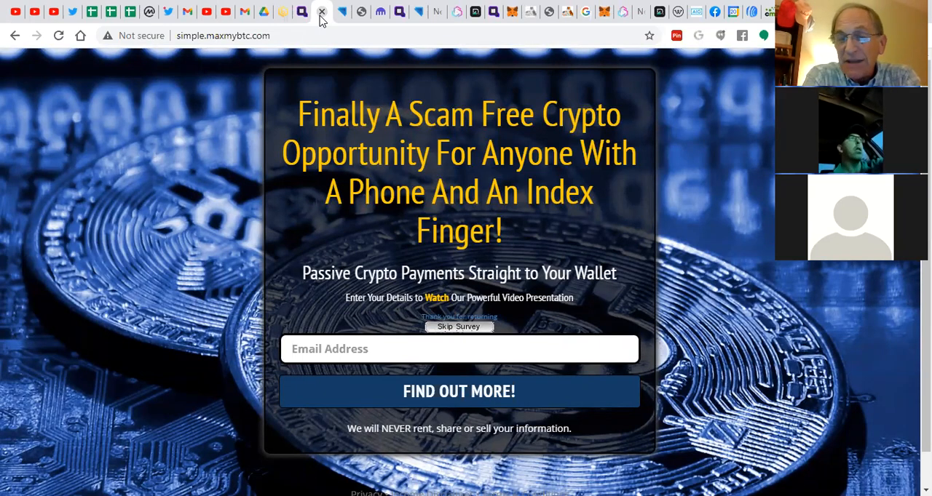
pyautogui.moveTo(359, 13)
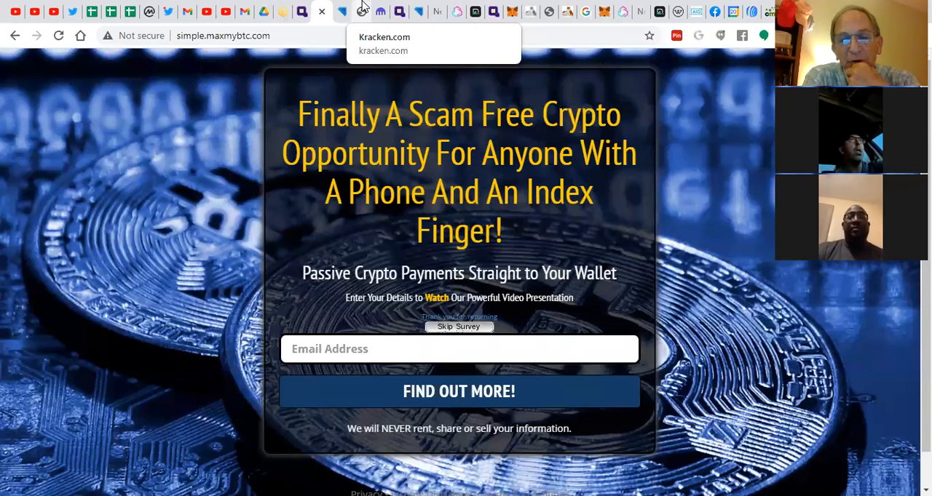
pyautogui.moveTo(461, 80)
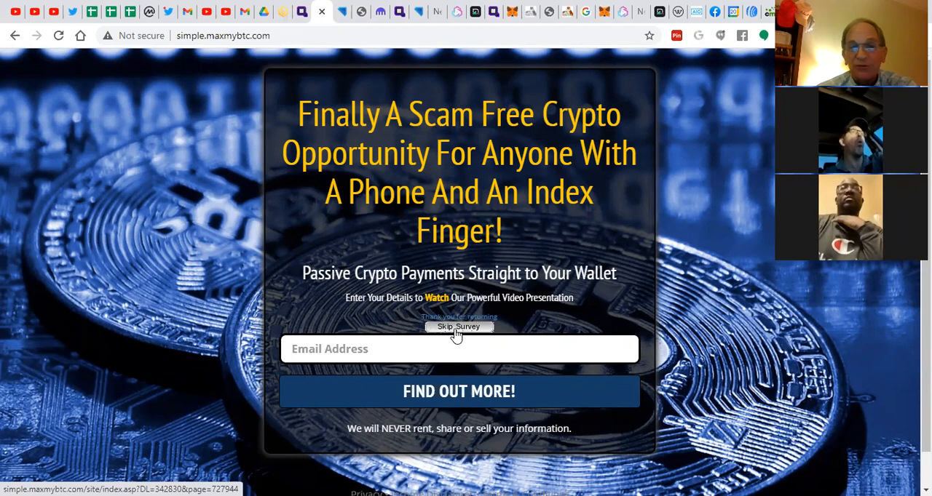
pyautogui.moveTo(450, 339)
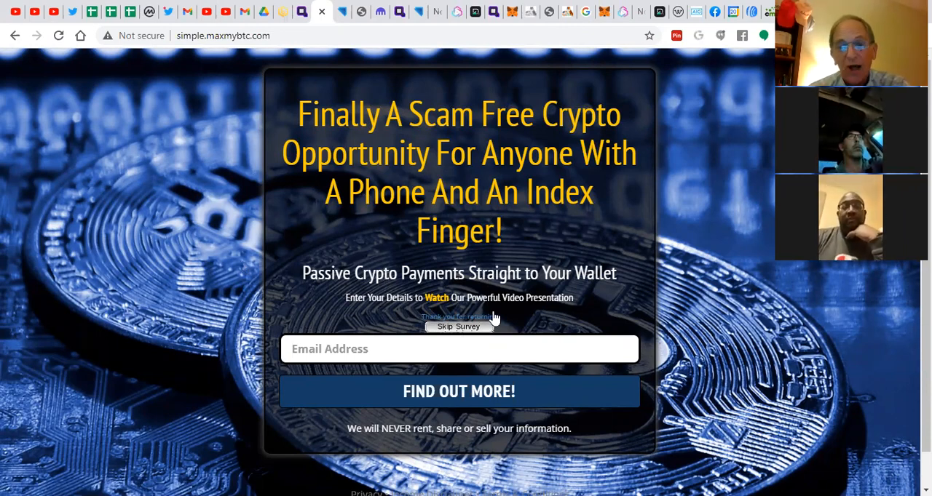
pyautogui.moveTo(562, 325)
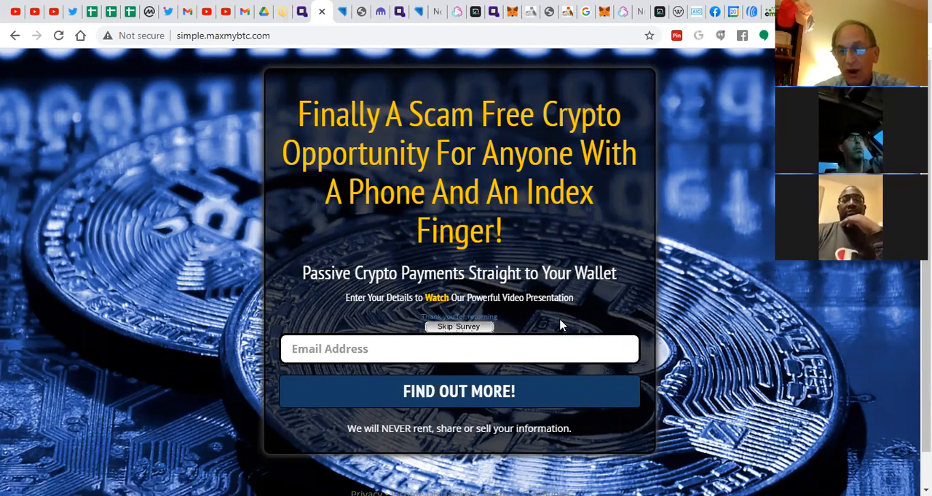
pyautogui.moveTo(450, 334)
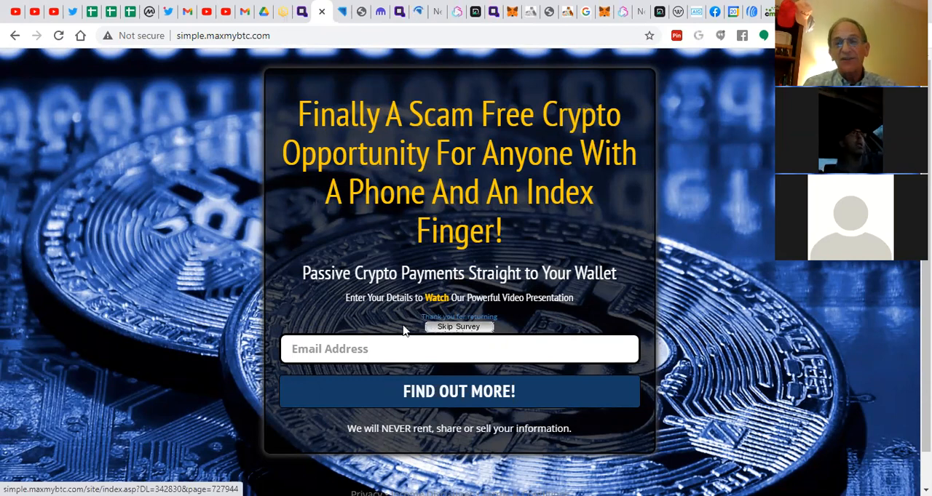
pyautogui.moveTo(461, 334)
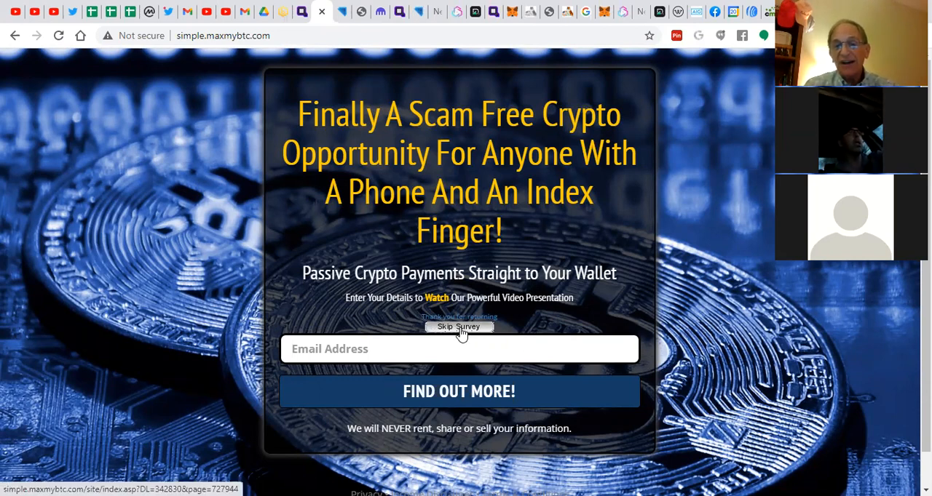
# Skip the survey and scroll the Hands Free Profits video page down to Do Ha's trade results.
pyautogui.click(459, 327)
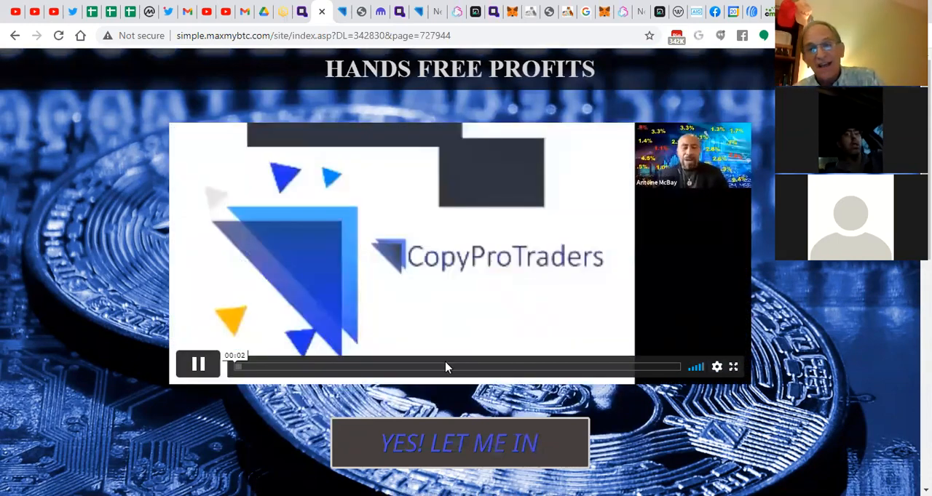
pyautogui.moveTo(78, 335)
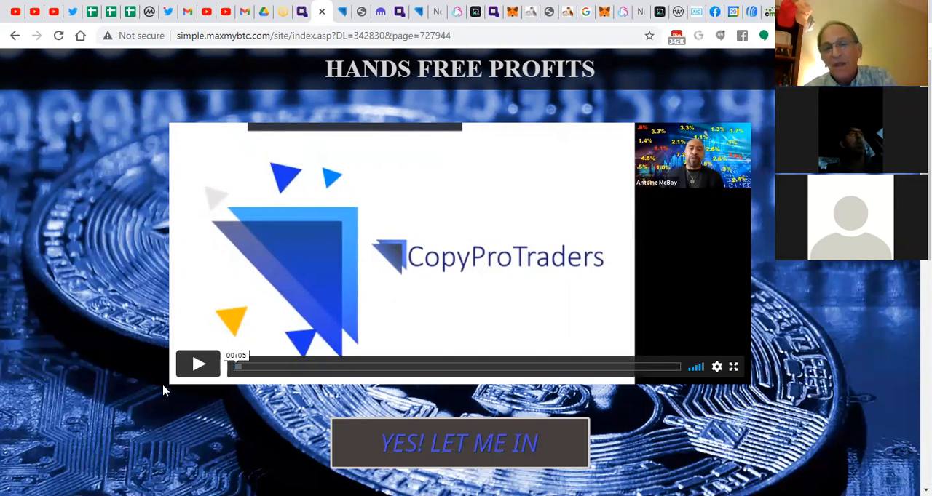
pyautogui.scroll(-3)
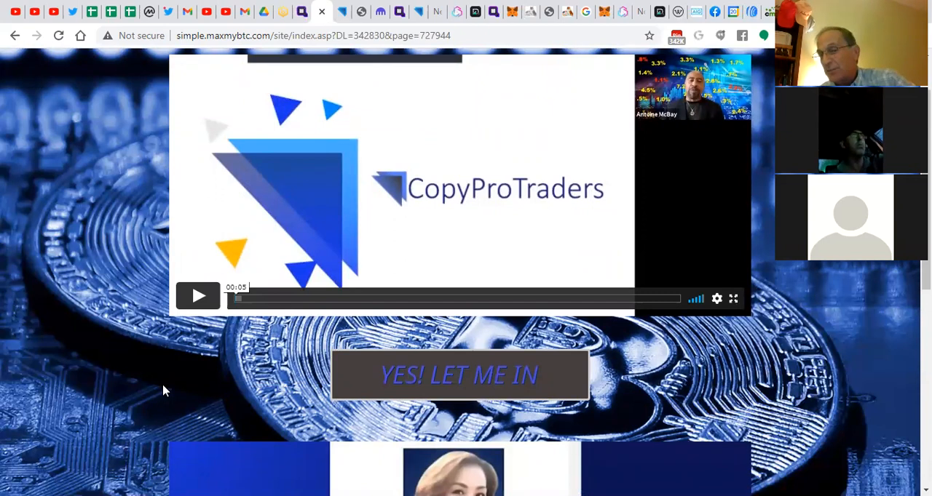
pyautogui.moveTo(173, 393)
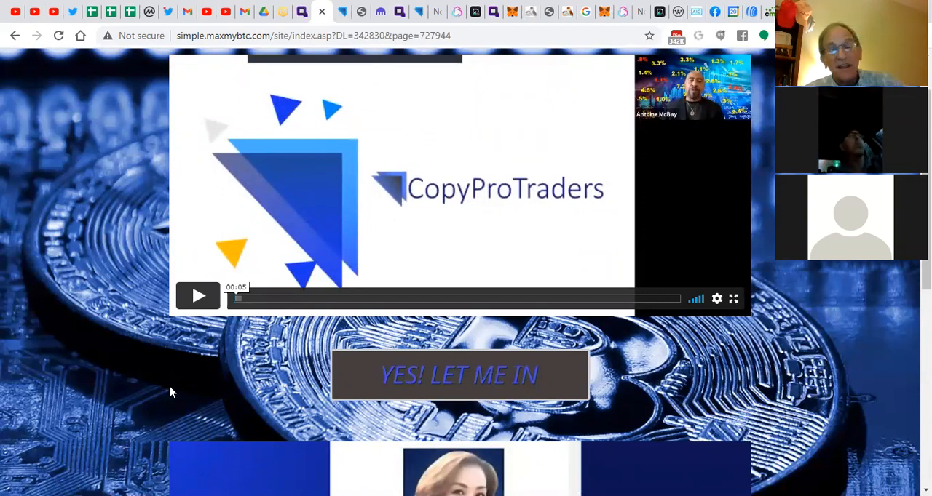
pyautogui.scroll(-3)
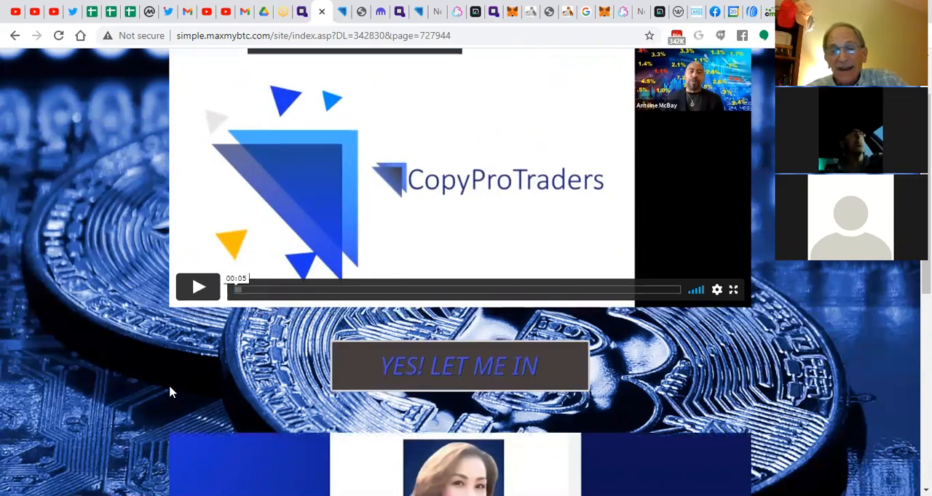
pyautogui.scroll(-3)
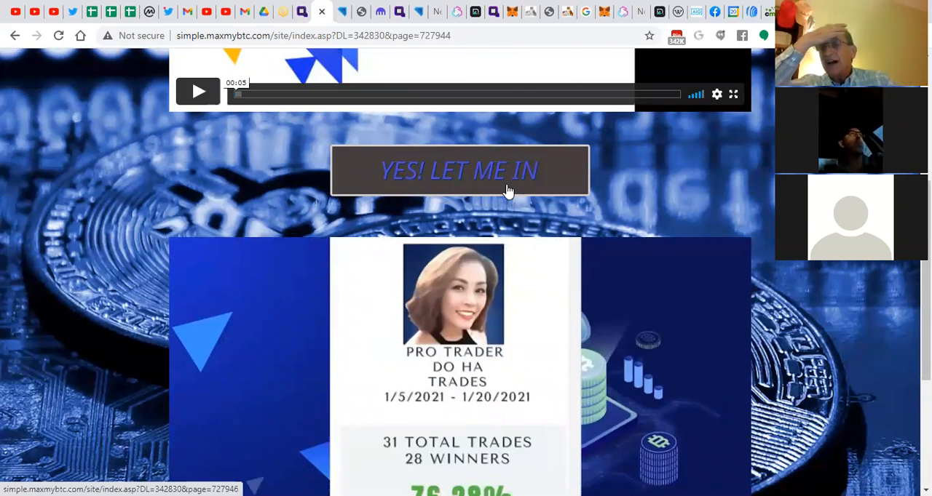
pyautogui.moveTo(634, 162)
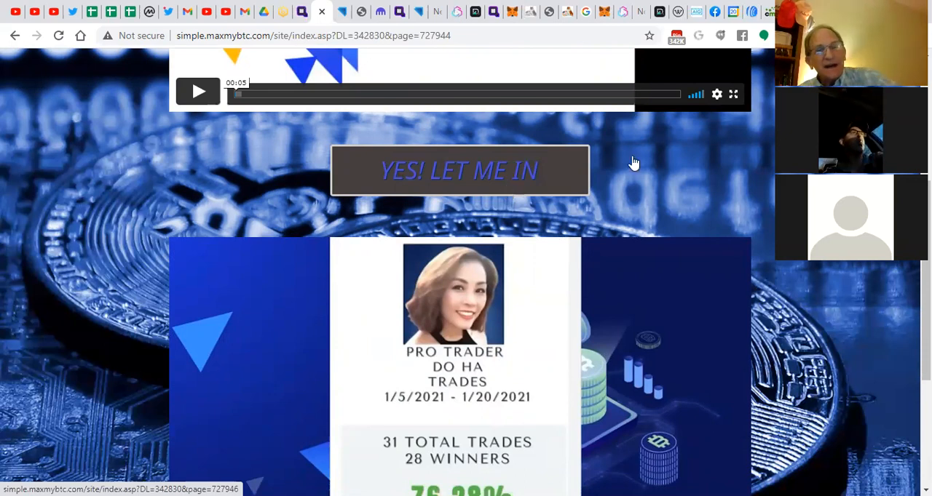
pyautogui.moveTo(458, 181)
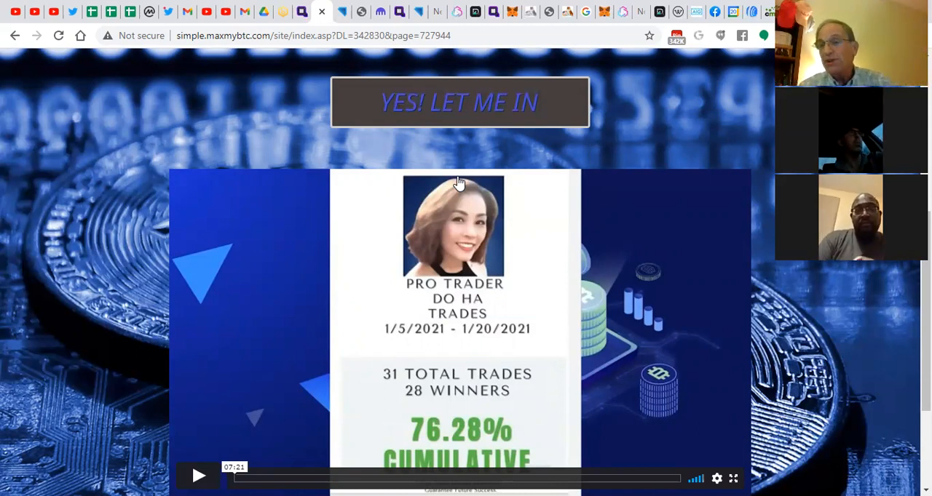
pyautogui.moveTo(278, 250)
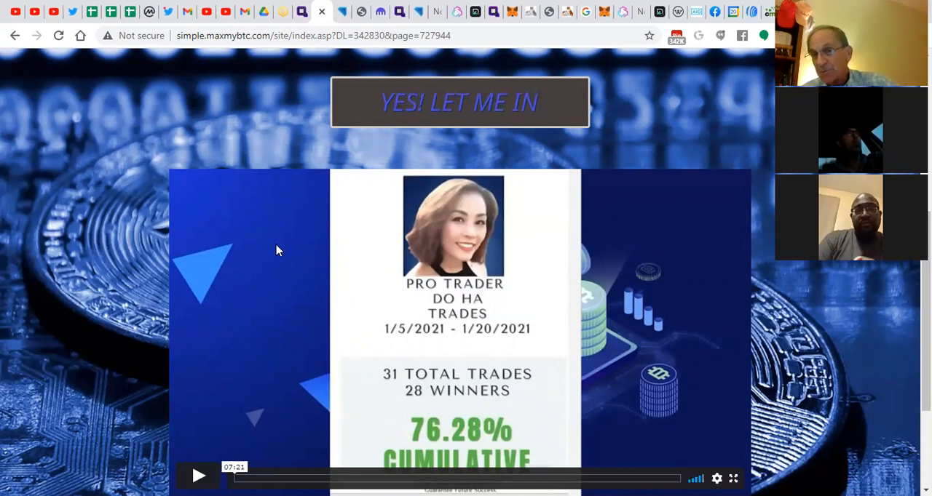
pyautogui.moveTo(427, 292)
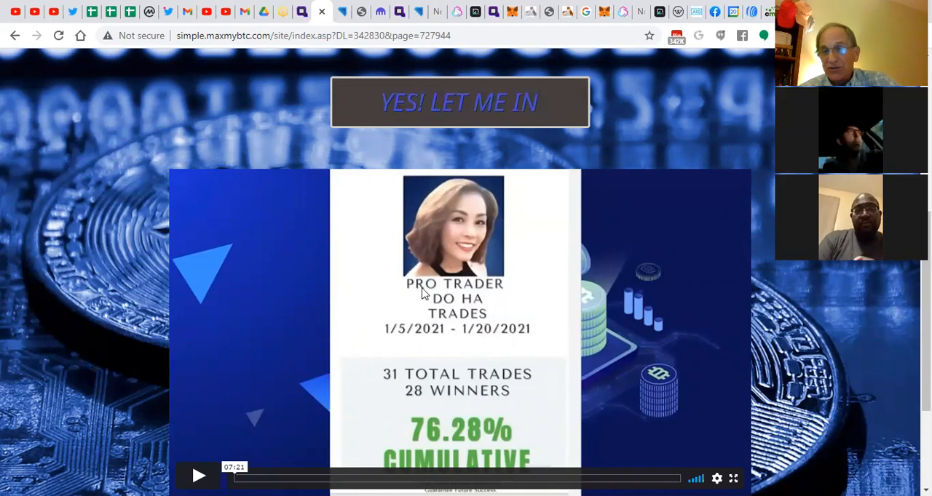
pyautogui.scroll(-3)
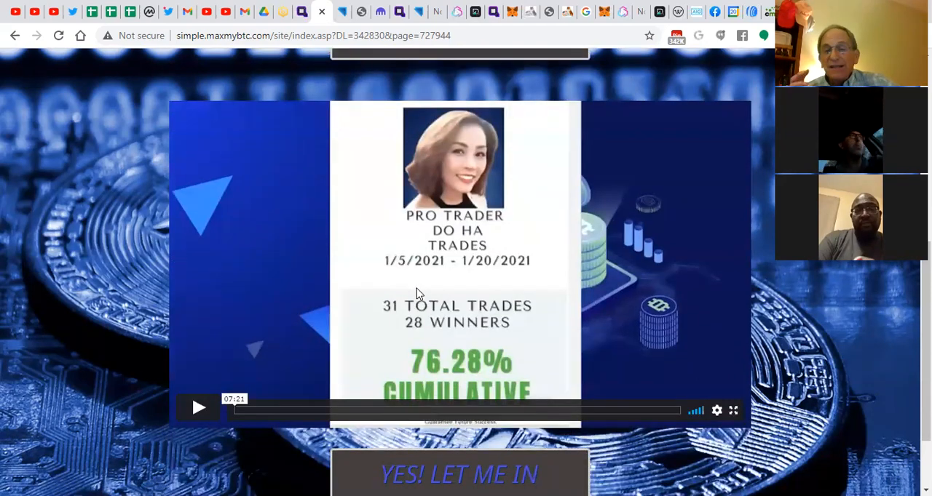
pyautogui.scroll(-3)
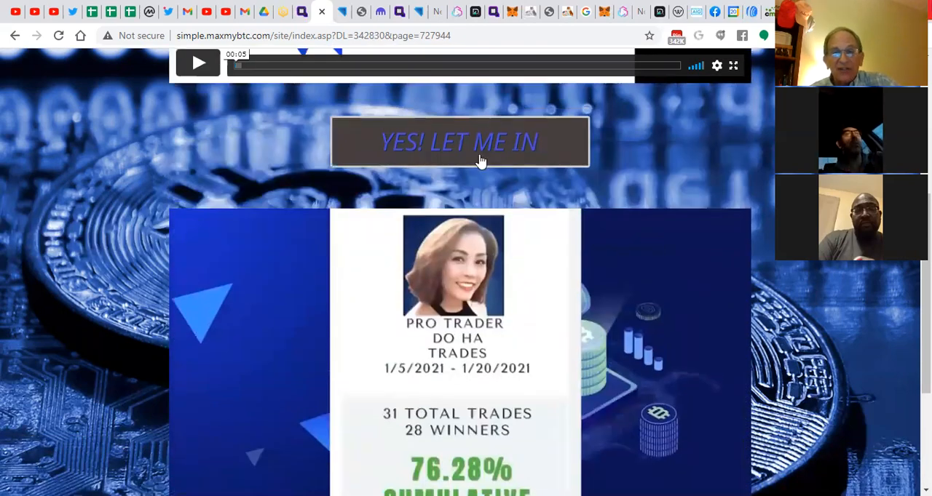
# Enter the course page, play and pause the Part I video, then scroll to Part II.
pyautogui.click(461, 141)
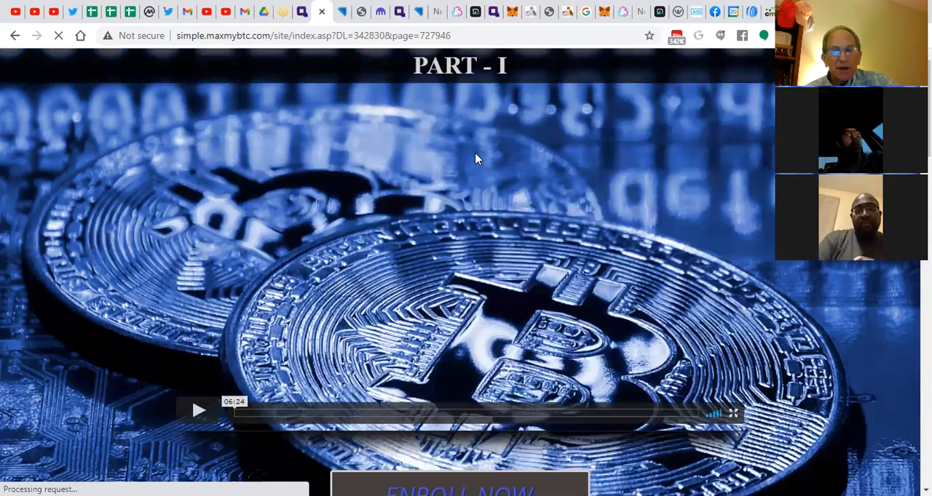
pyautogui.click(198, 411)
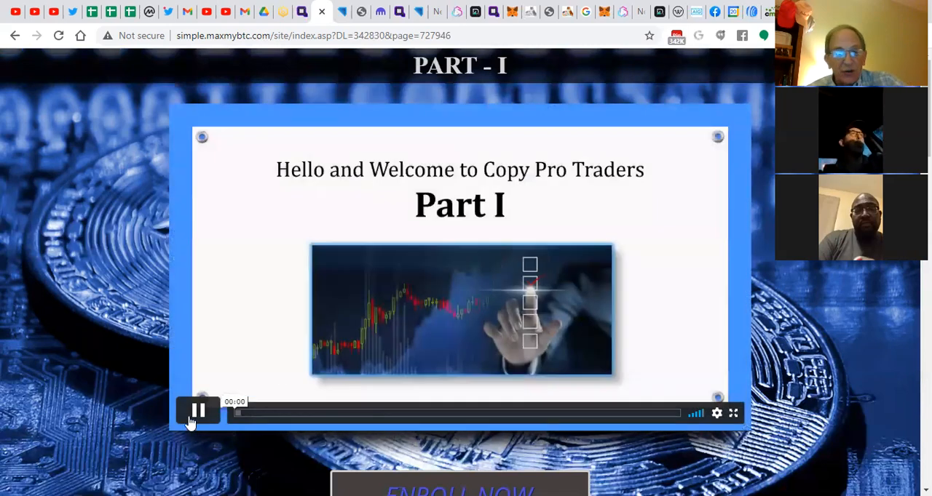
pyautogui.click(198, 410)
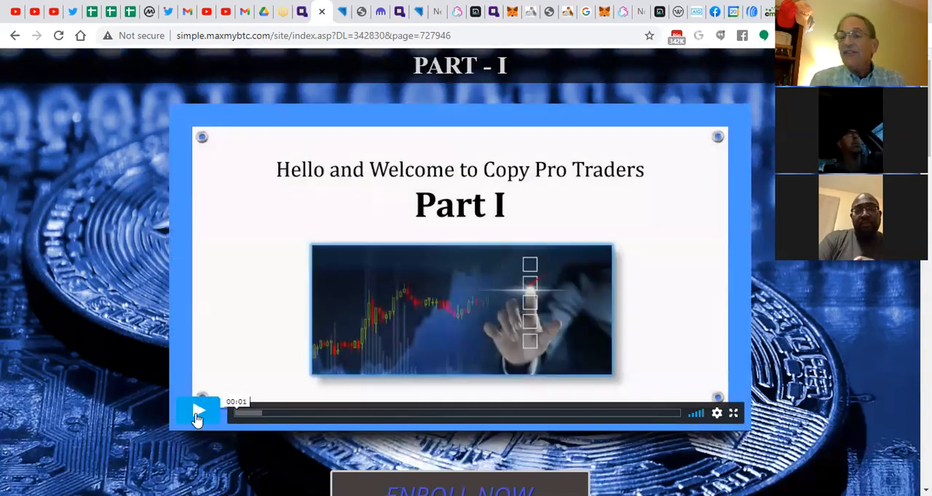
pyautogui.moveTo(198, 419)
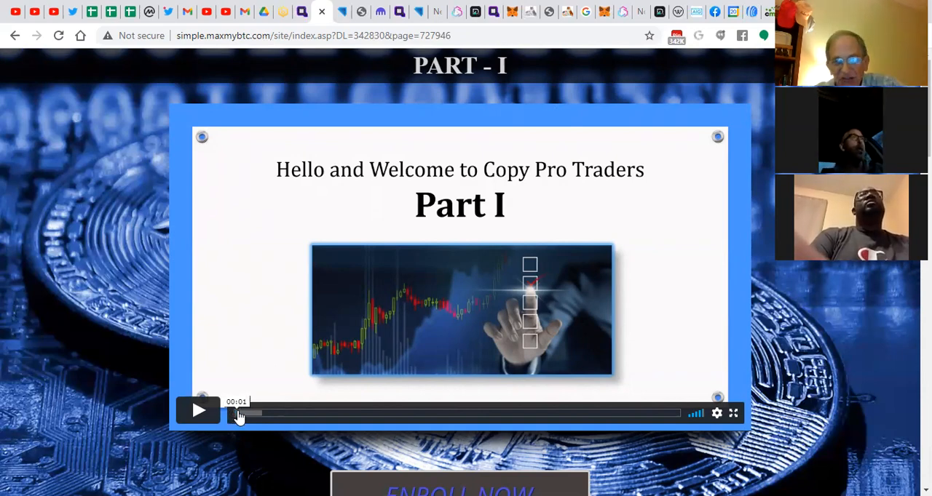
pyautogui.scroll(-3)
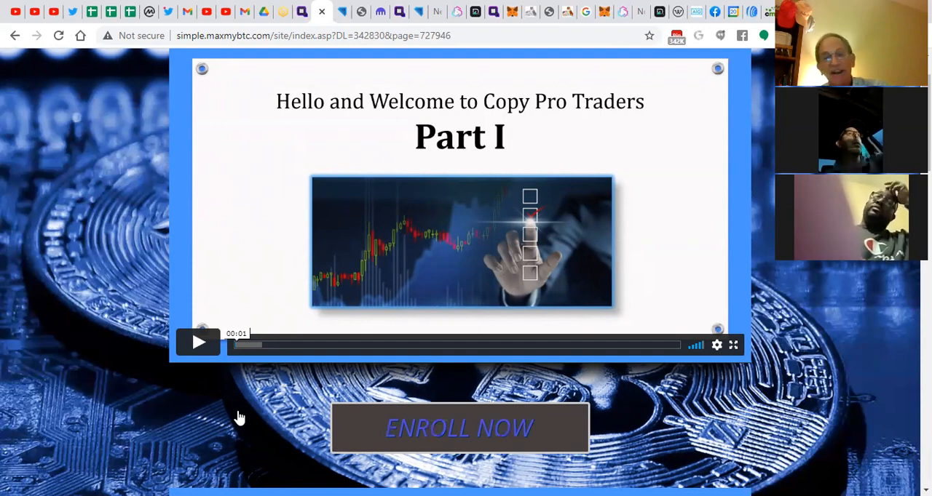
pyautogui.scroll(-3)
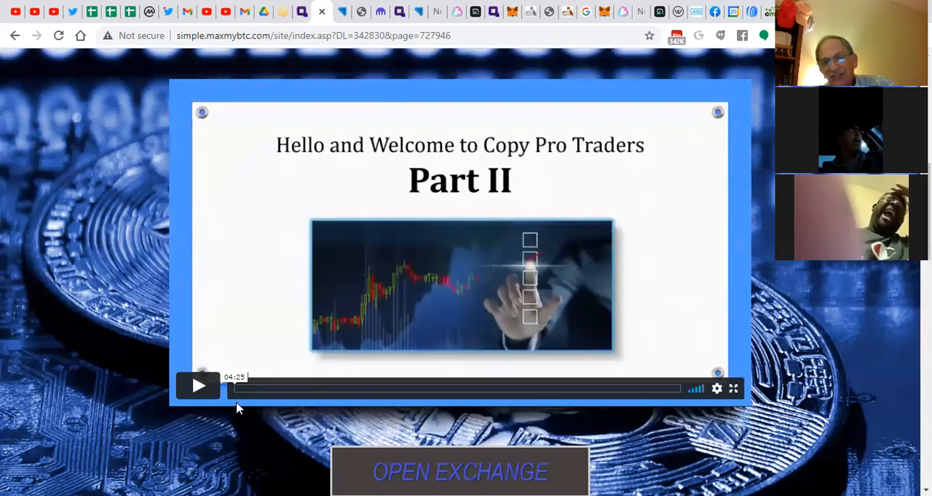
pyautogui.scroll(-3)
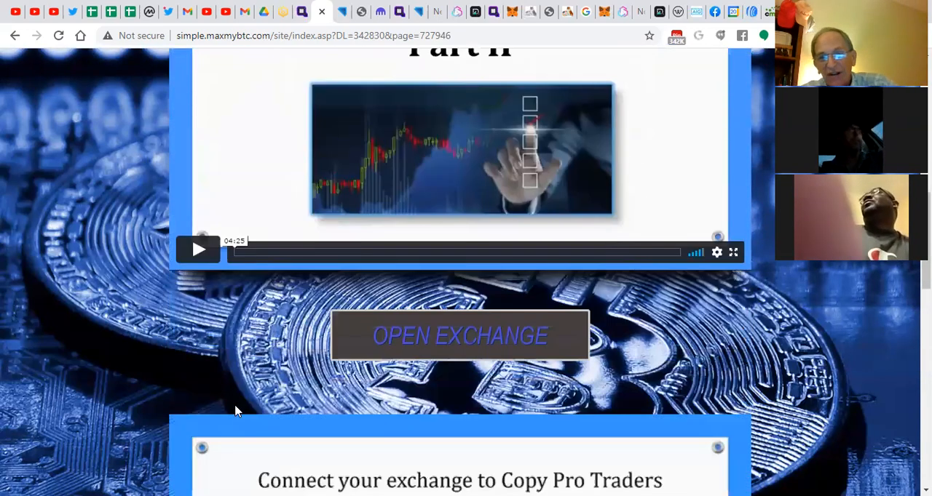
pyautogui.moveTo(388, 364)
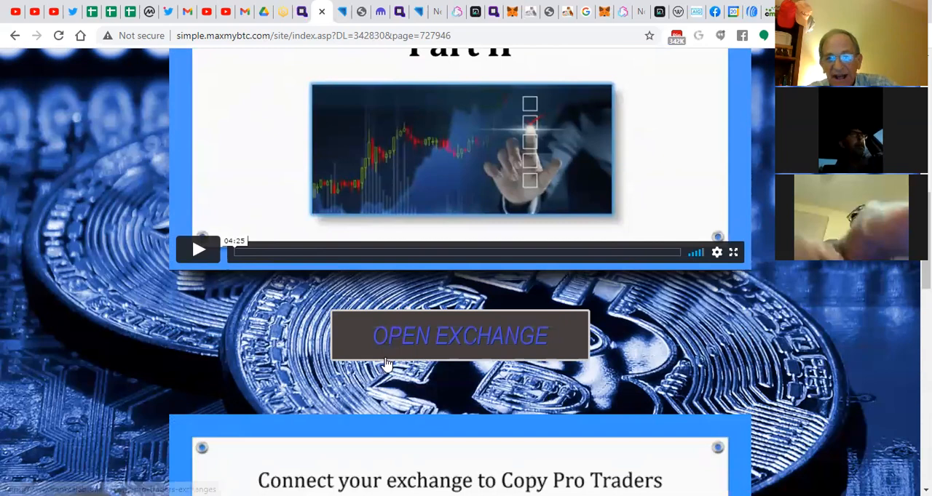
pyautogui.click(460, 335)
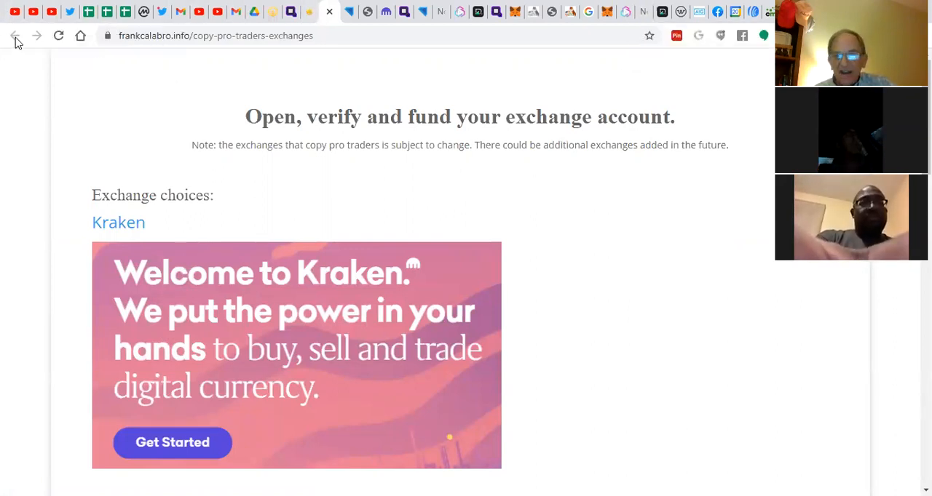
pyautogui.scroll(-3)
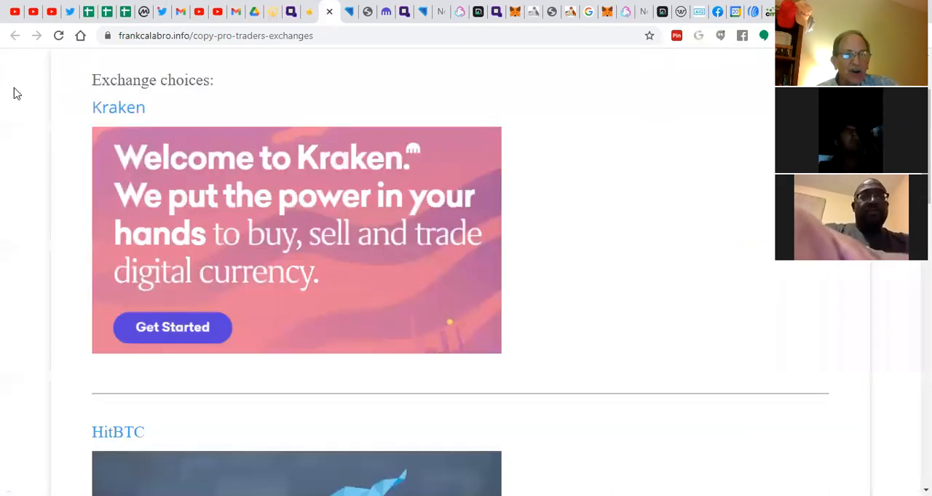
pyautogui.scroll(-3)
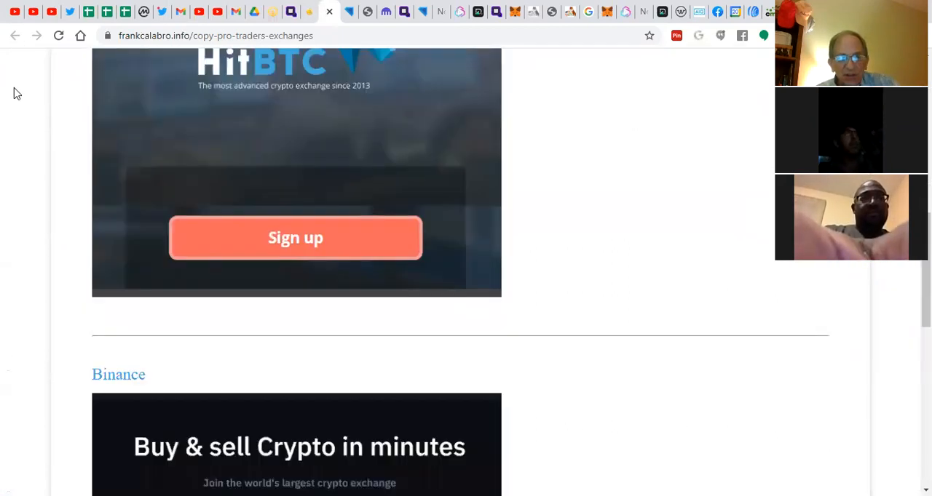
pyautogui.scroll(-3)
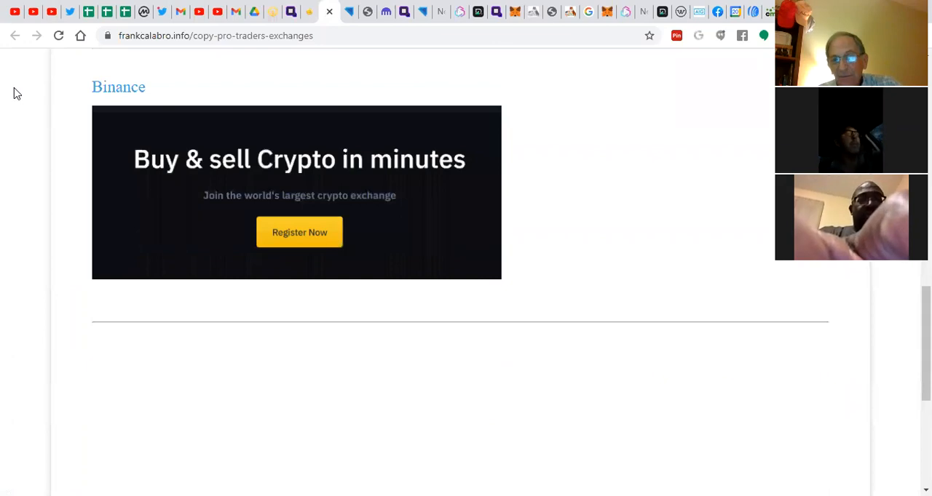
pyautogui.scroll(-3)
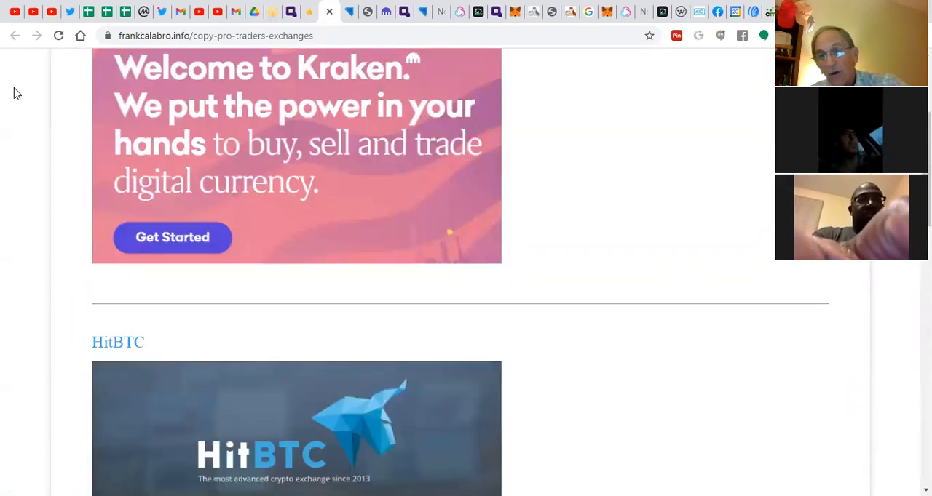
pyautogui.scroll(3)
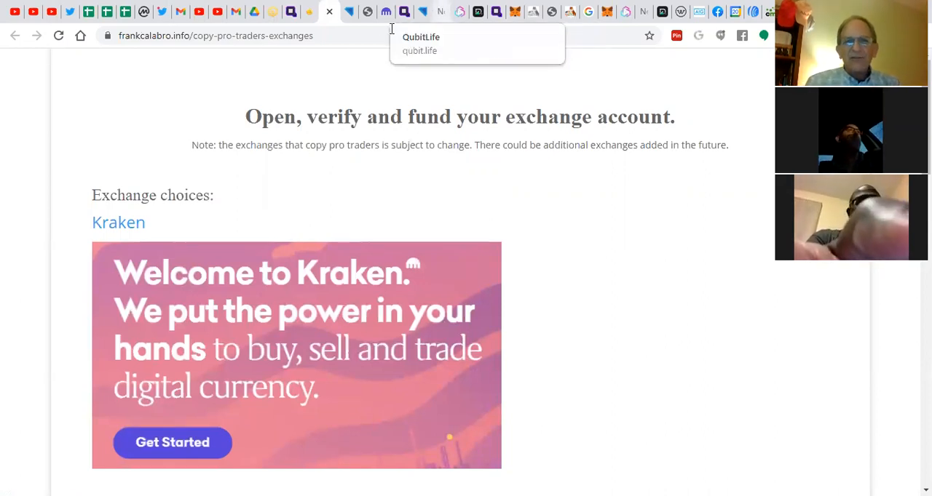
# On the CopyProTraders tab, browse the My Dashboard menu and the All Trades table.
pyautogui.click(328, 12)
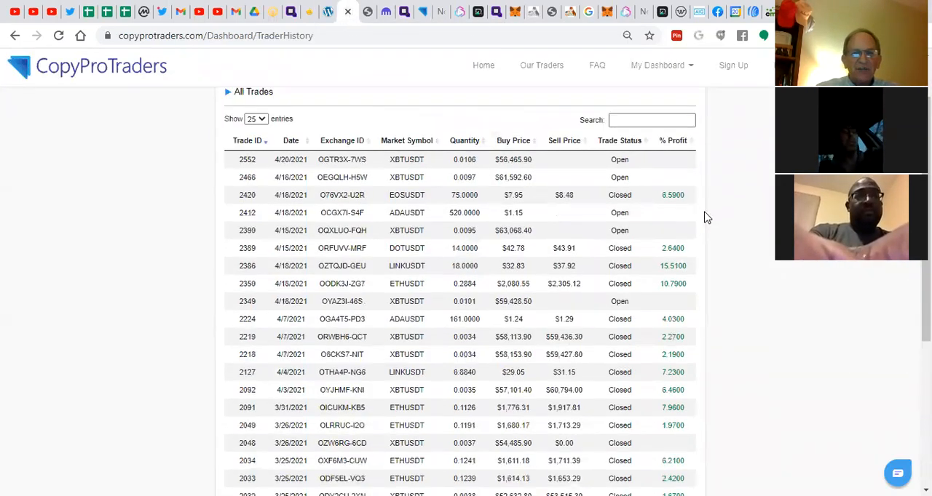
pyautogui.scroll(-3)
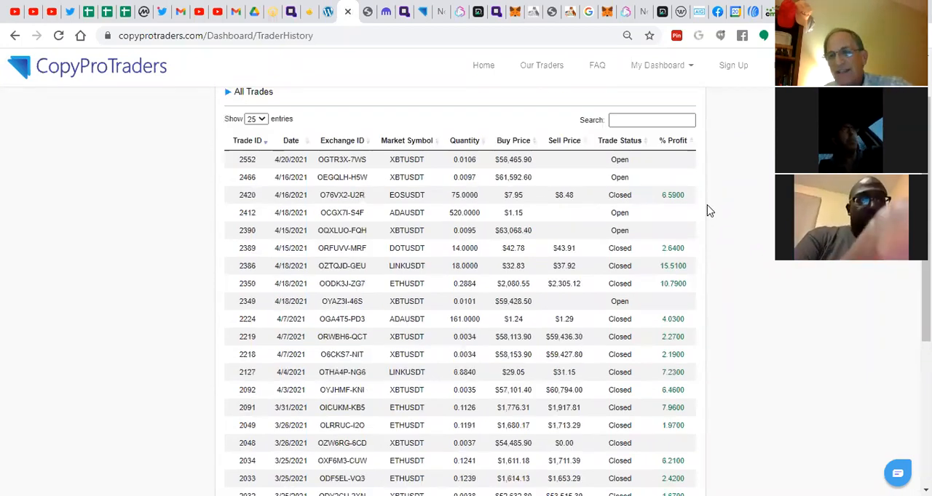
pyautogui.moveTo(355, 159)
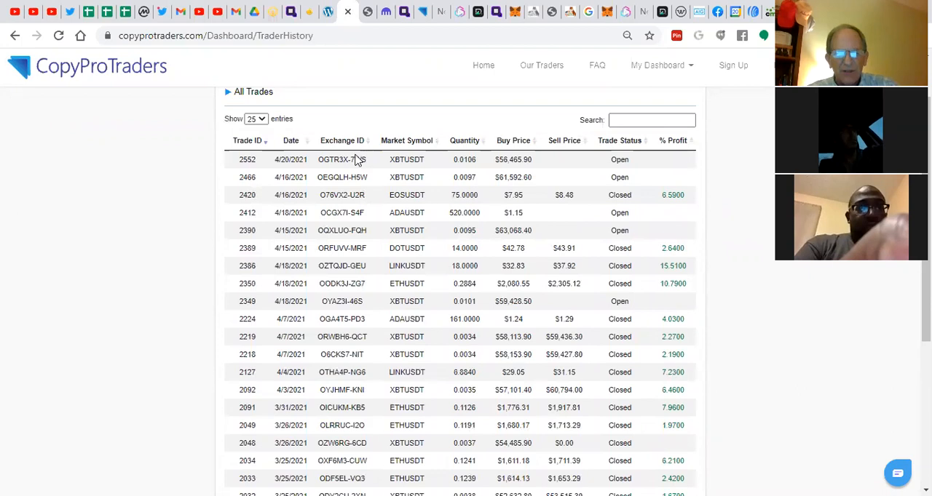
pyautogui.moveTo(450, 165)
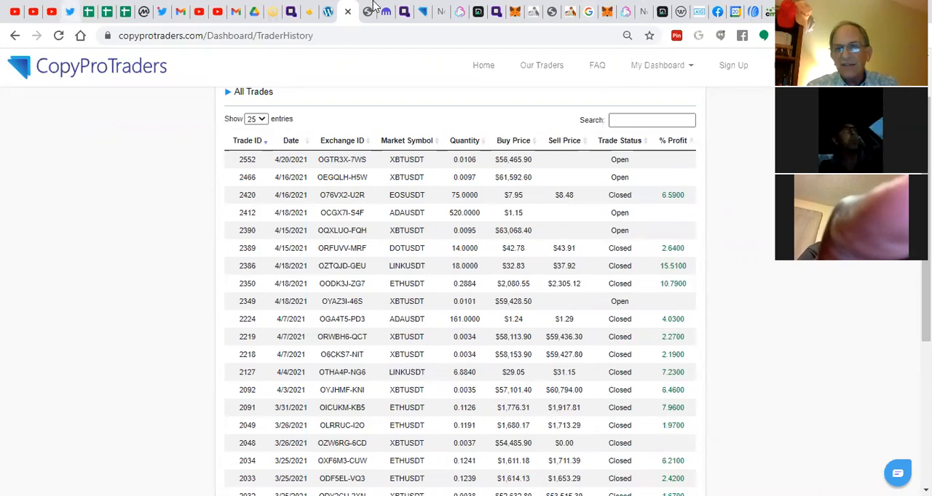
pyautogui.click(658, 65)
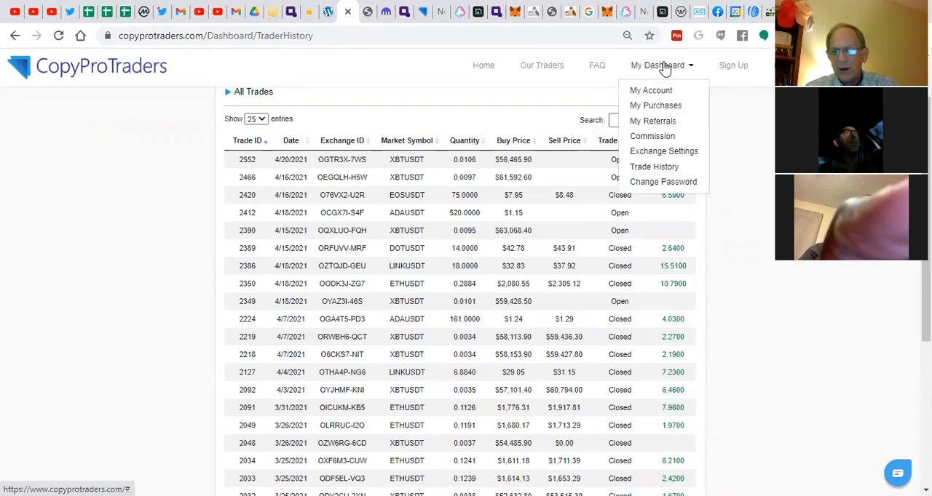
pyautogui.moveTo(669, 126)
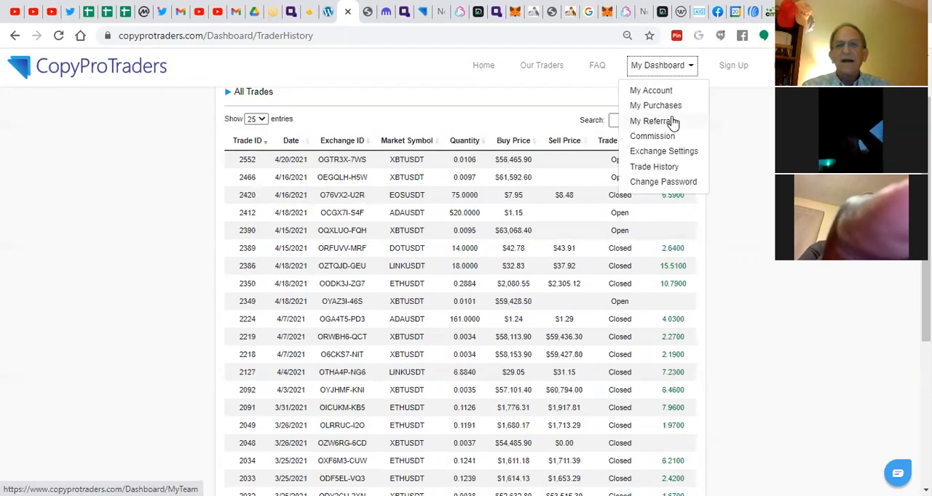
pyautogui.moveTo(651, 136)
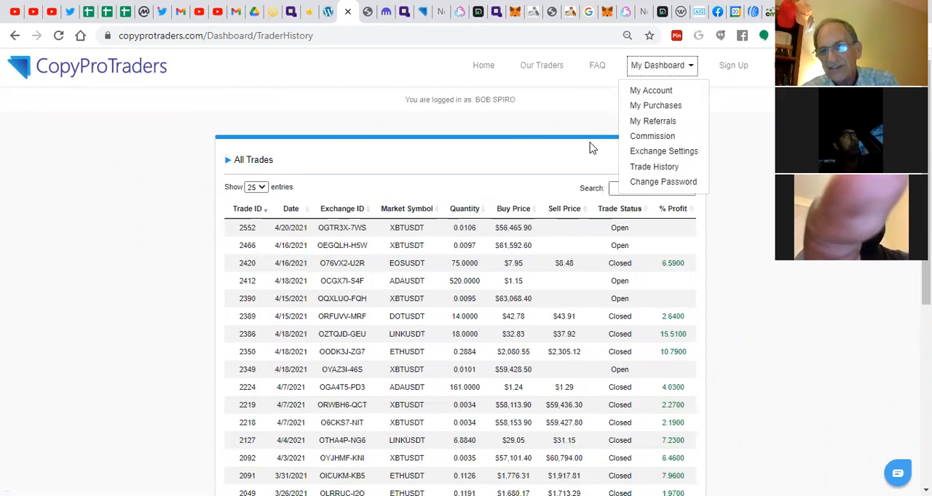
pyautogui.scroll(-3)
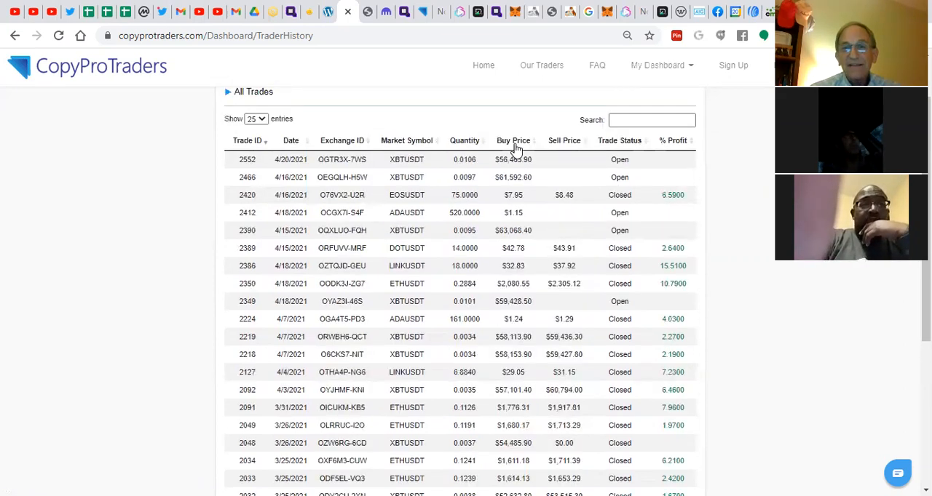
pyautogui.moveTo(519, 136)
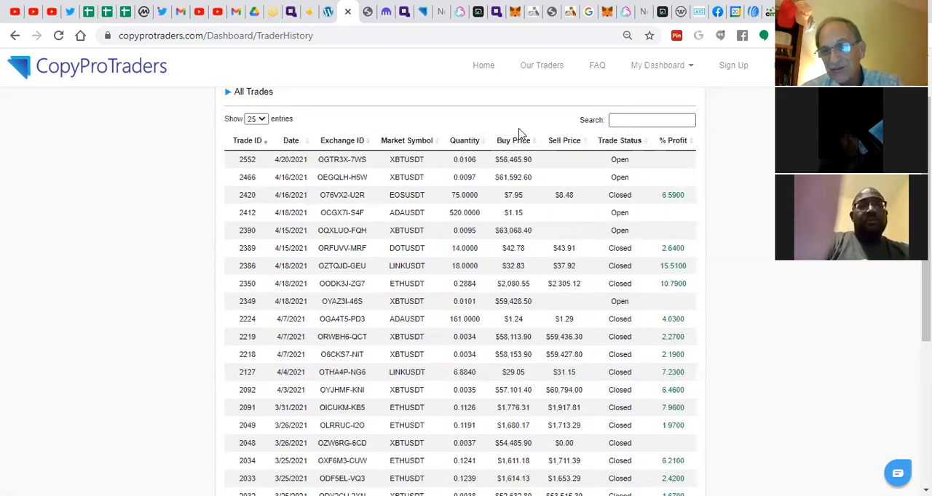
pyautogui.scroll(-3)
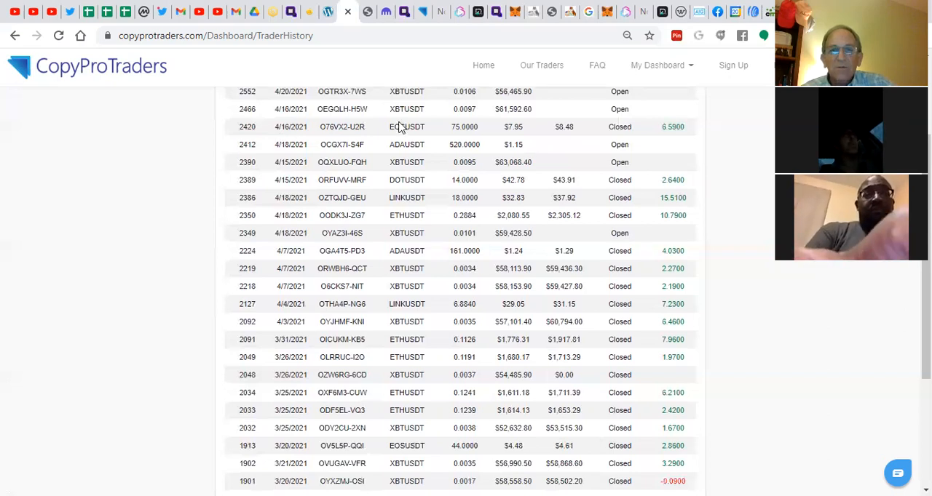
pyautogui.moveTo(431, 137)
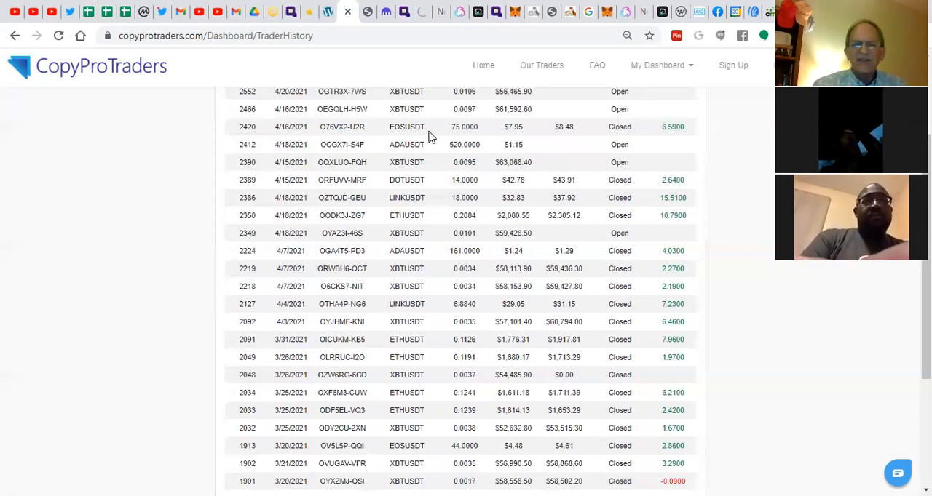
pyautogui.moveTo(515, 138)
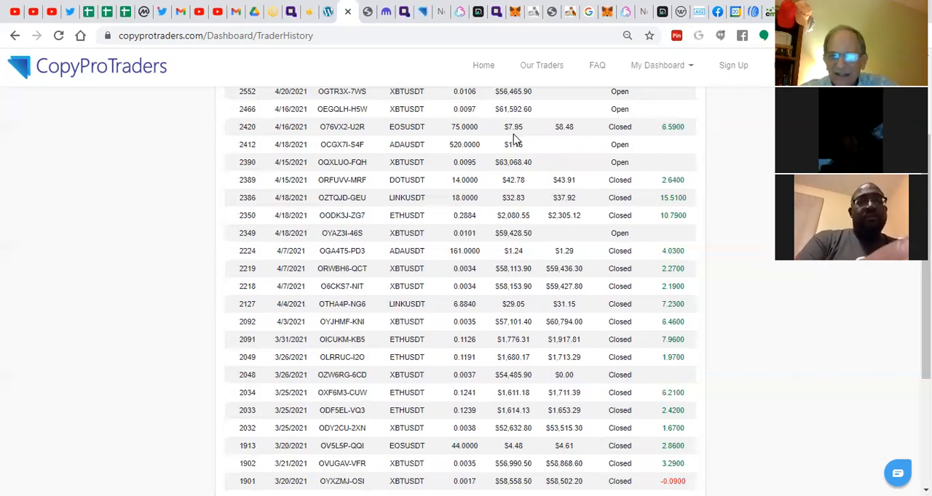
pyautogui.moveTo(602, 139)
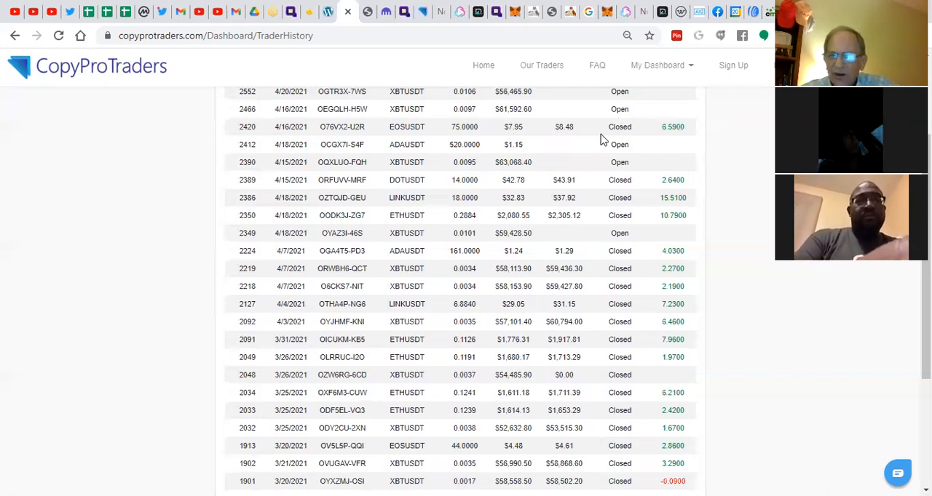
pyautogui.moveTo(667, 140)
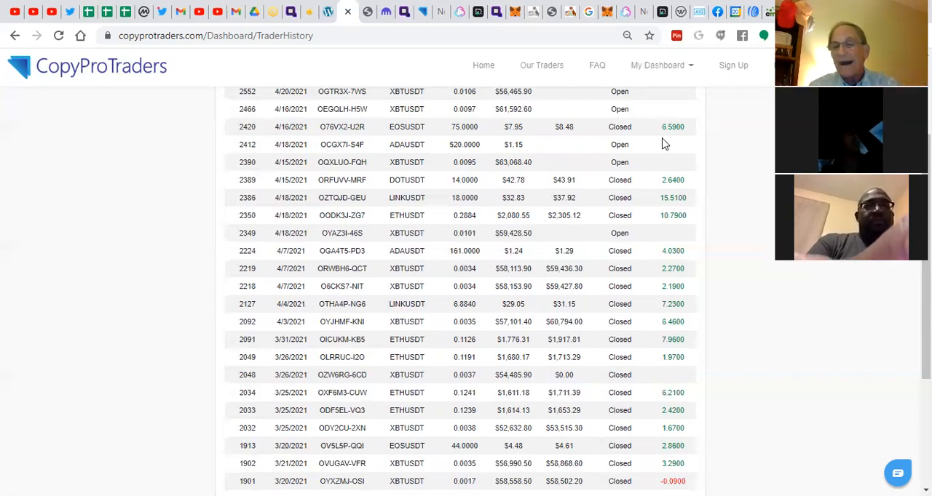
pyautogui.moveTo(748, 296)
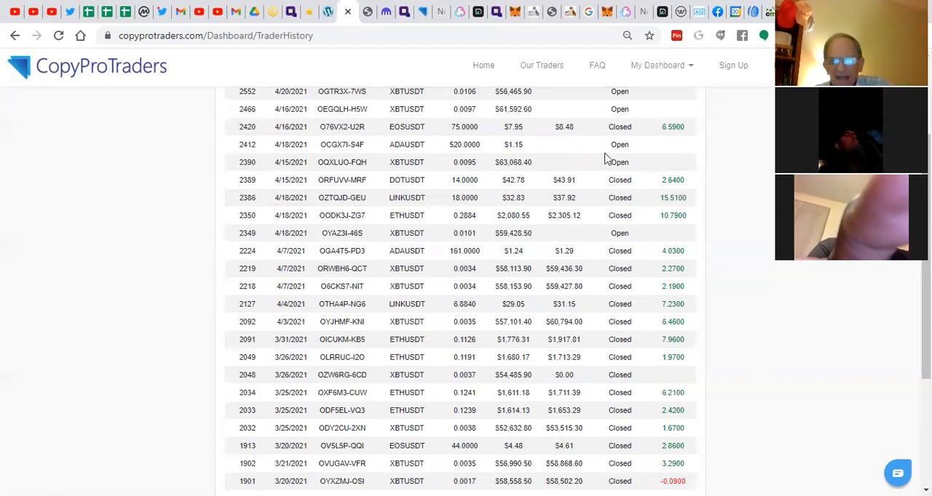
pyautogui.moveTo(406, 153)
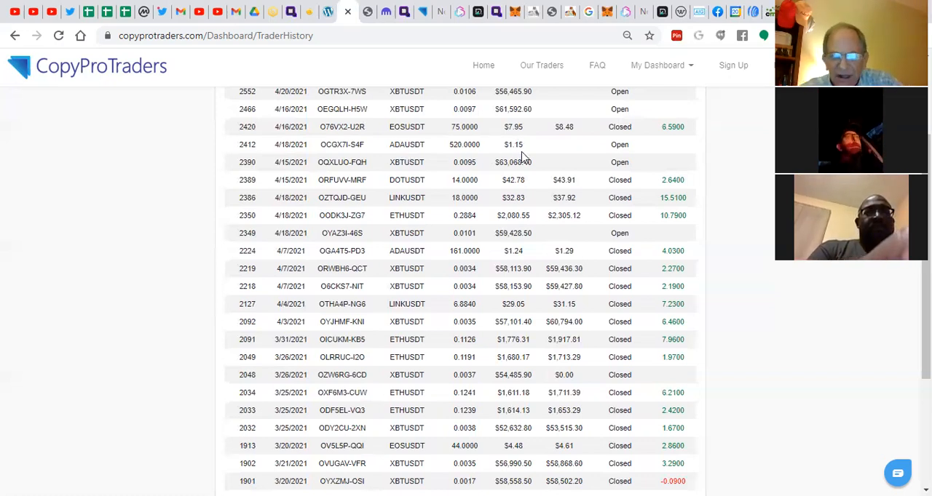
pyautogui.moveTo(543, 151)
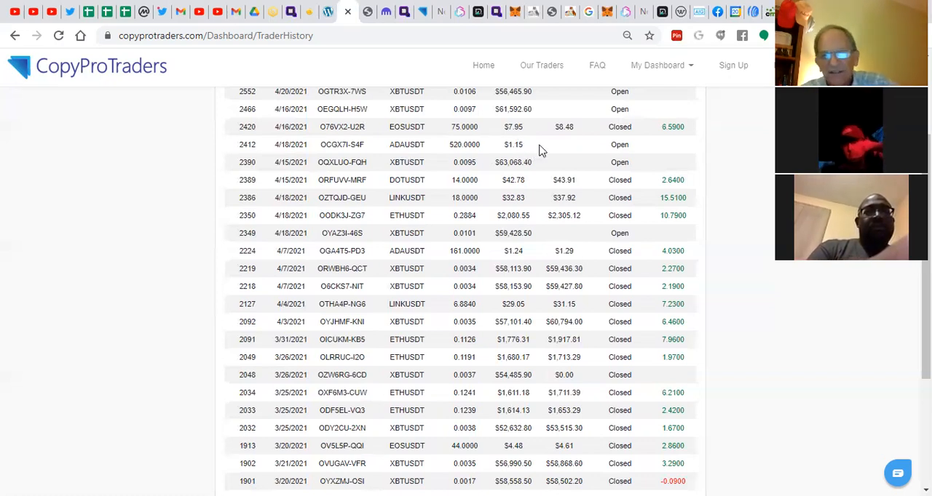
pyautogui.moveTo(653, 151)
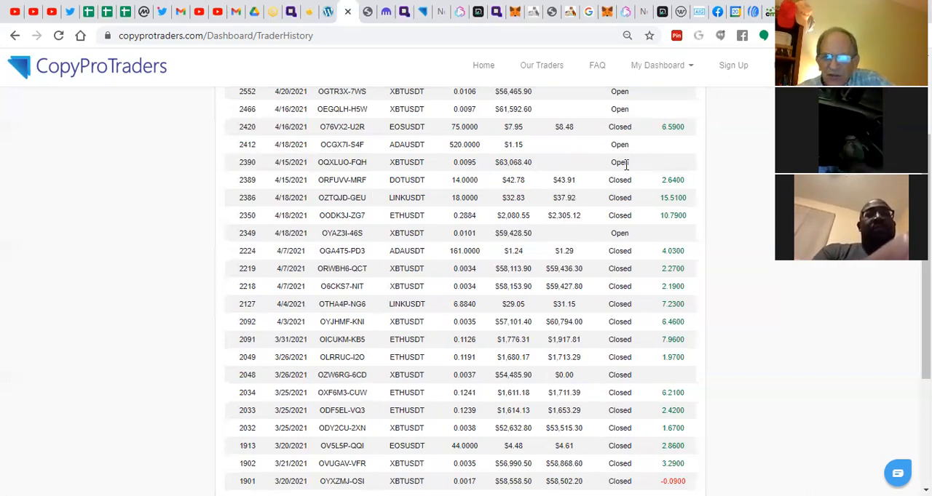
pyautogui.moveTo(694, 208)
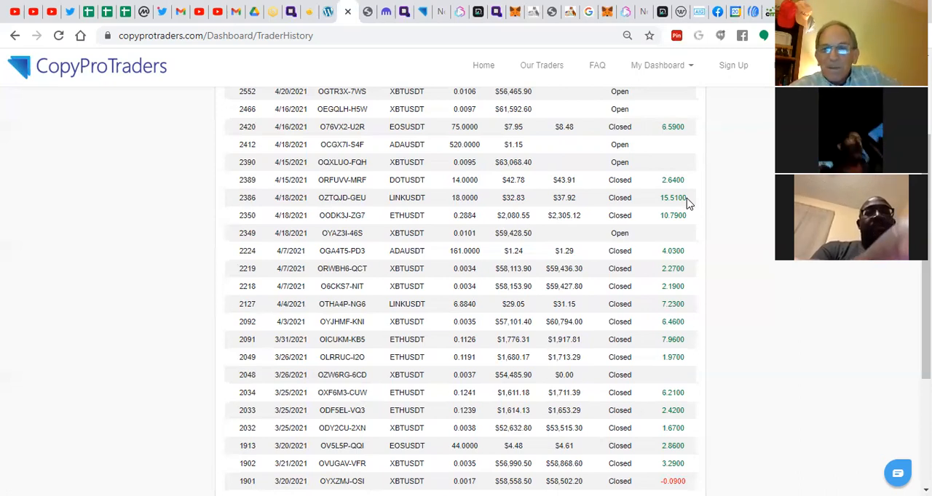
pyautogui.moveTo(690, 219)
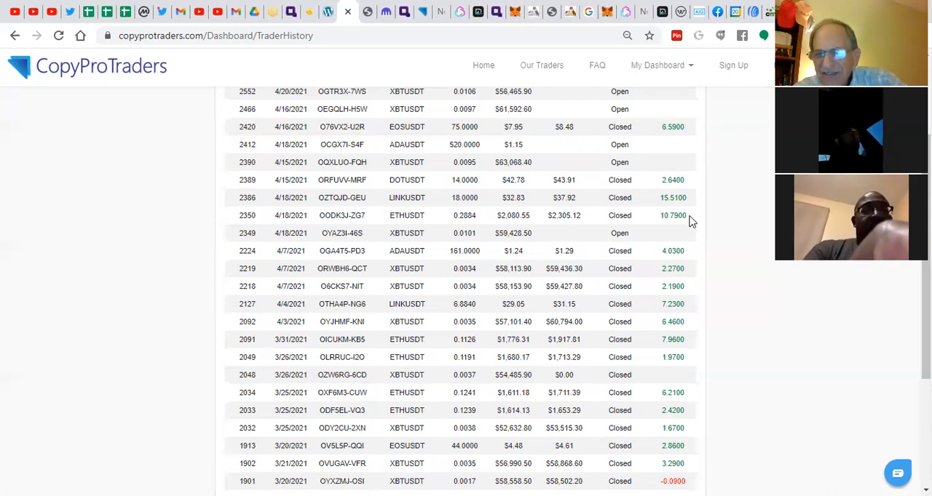
pyautogui.moveTo(673, 243)
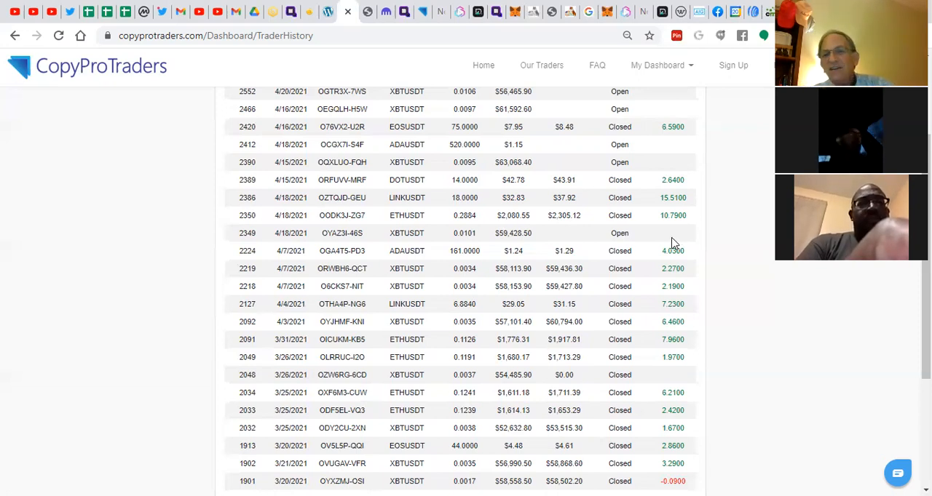
pyautogui.moveTo(382, 233)
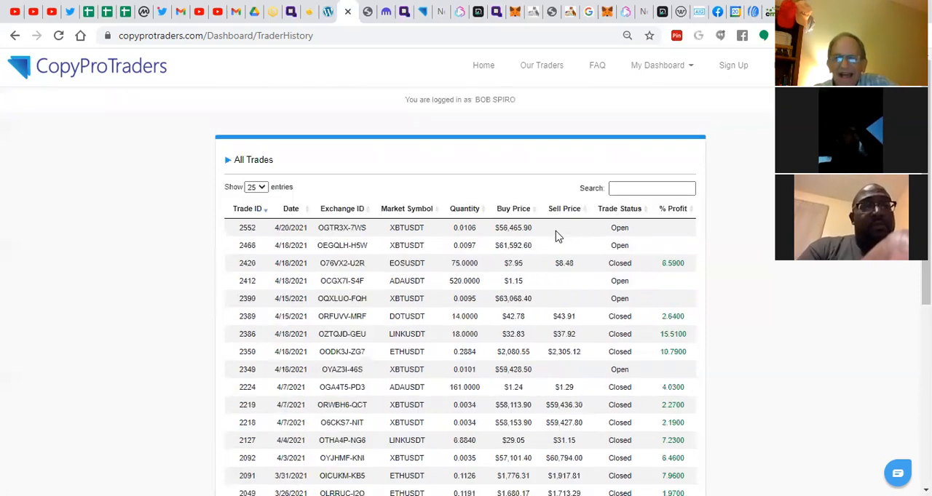
# Scroll through the dashboard's profile, contact and referral bitcoin address sections.
pyautogui.scroll(-3)
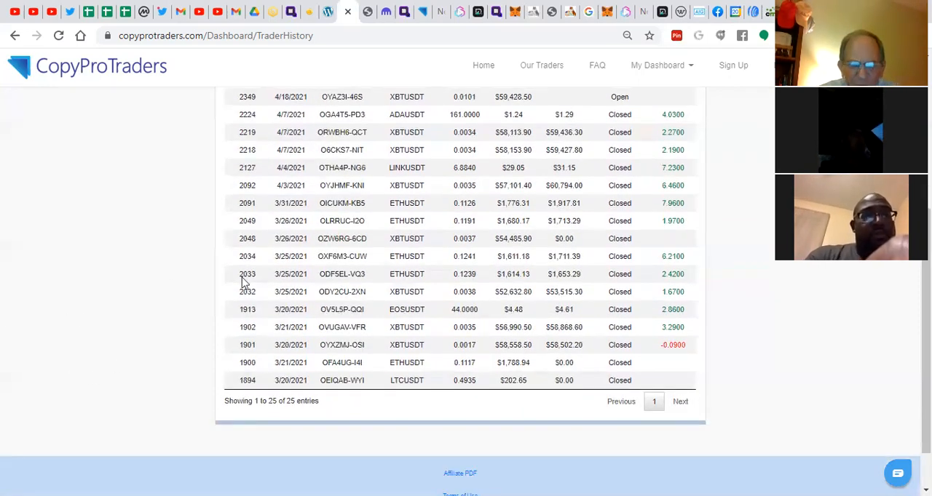
pyautogui.moveTo(290, 236)
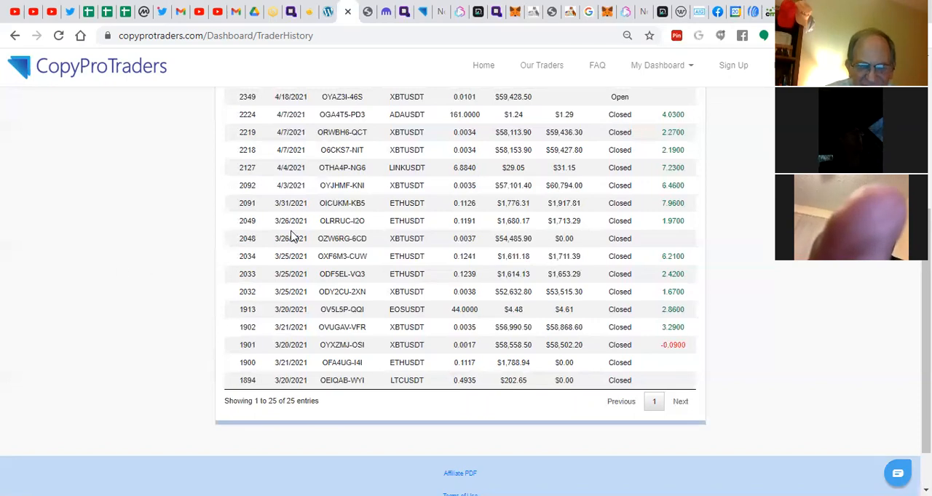
pyautogui.moveTo(753, 292)
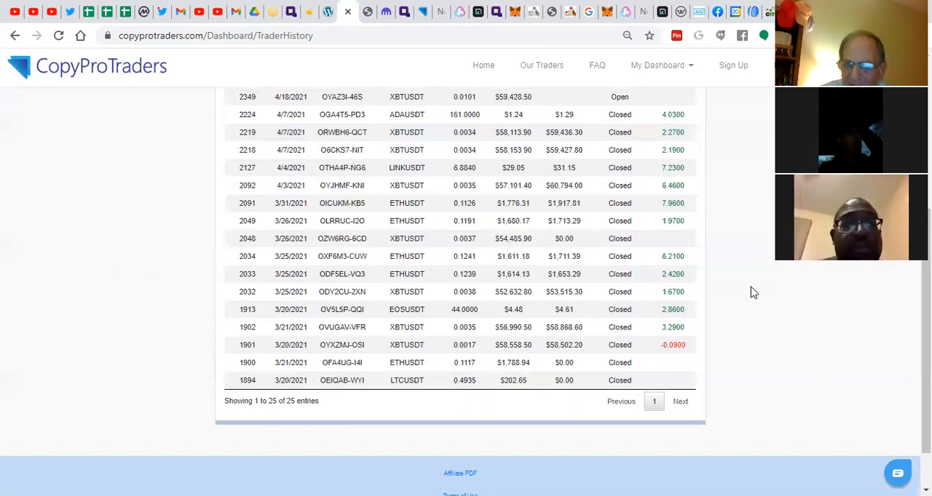
pyautogui.moveTo(640, 280)
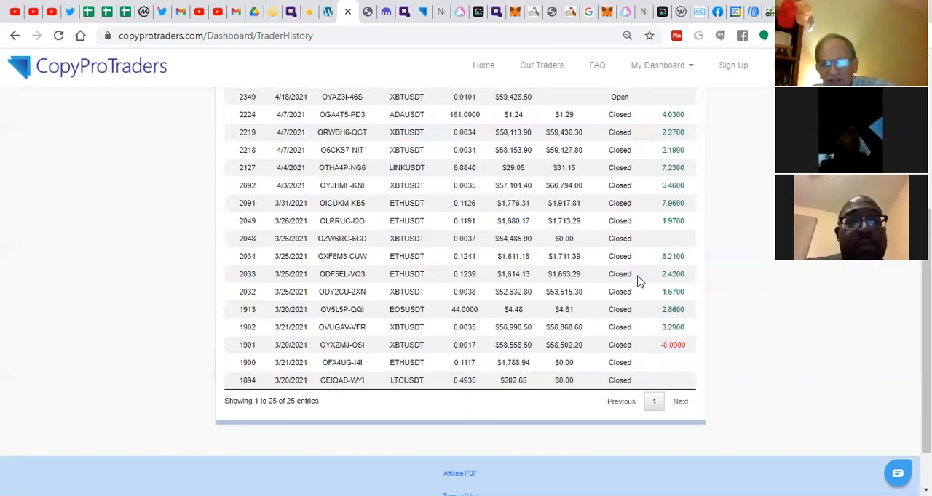
pyautogui.moveTo(645, 249)
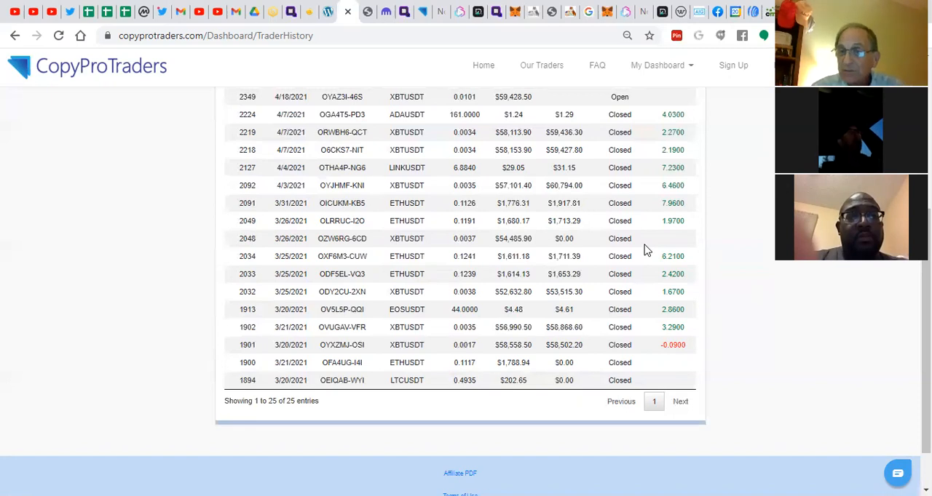
pyautogui.moveTo(674, 356)
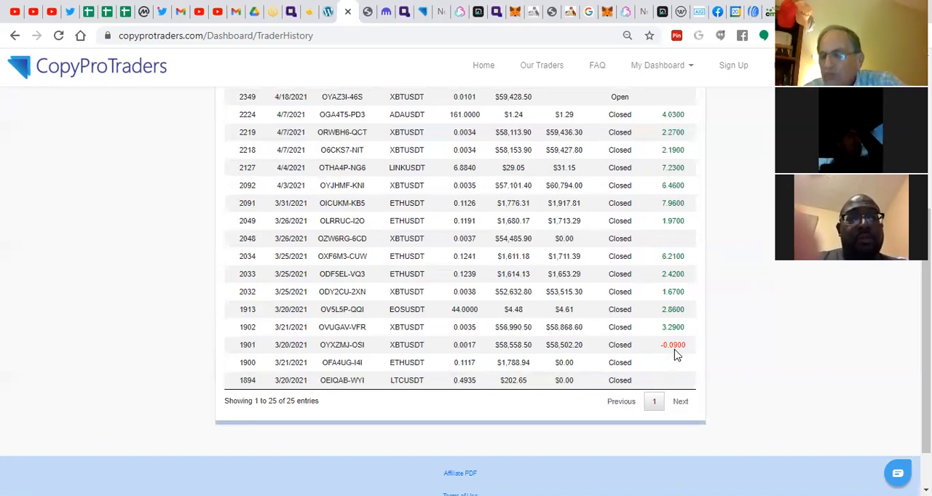
pyautogui.moveTo(685, 357)
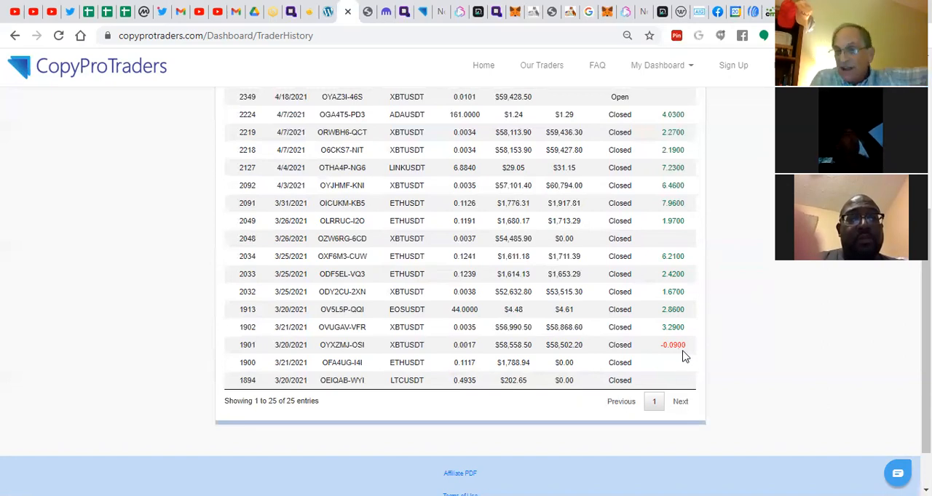
pyautogui.moveTo(672, 317)
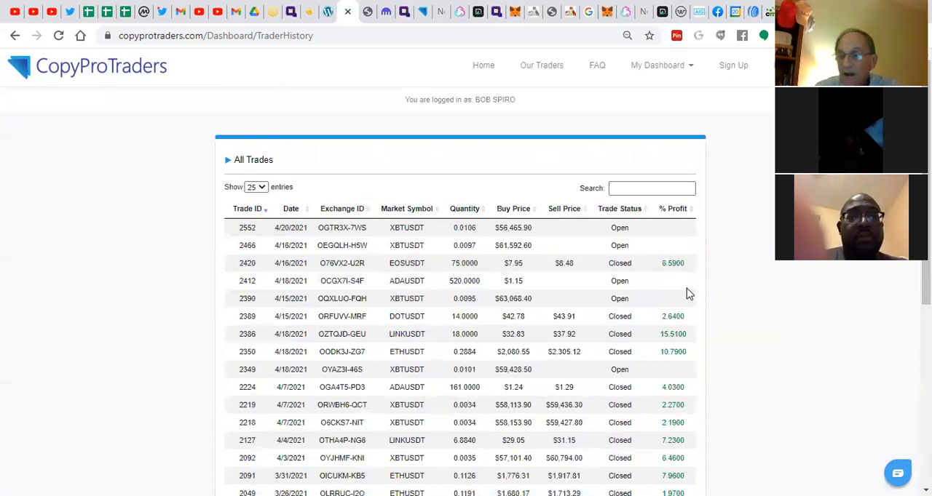
pyautogui.moveTo(678, 289)
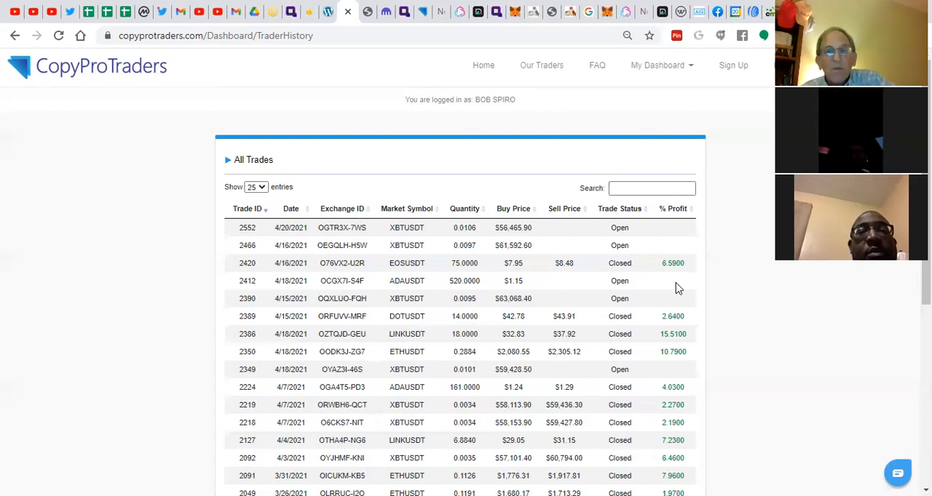
pyautogui.moveTo(671, 69)
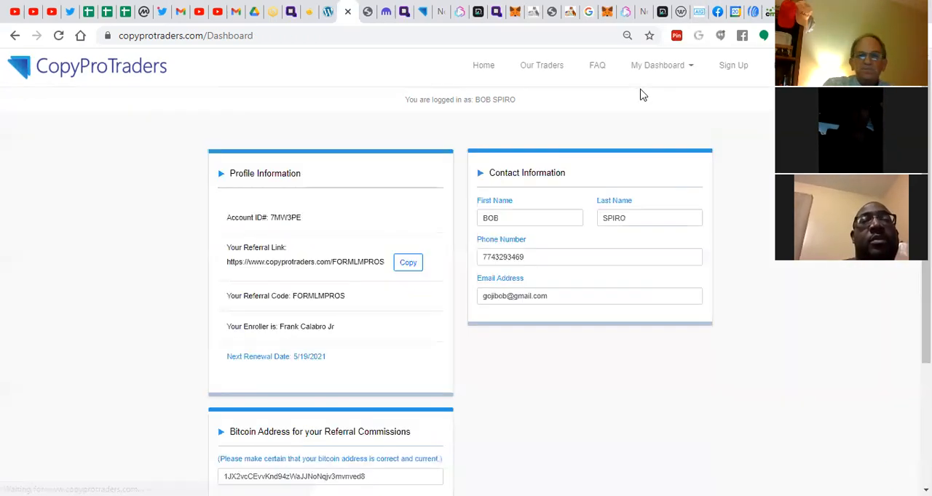
pyautogui.scroll(-3)
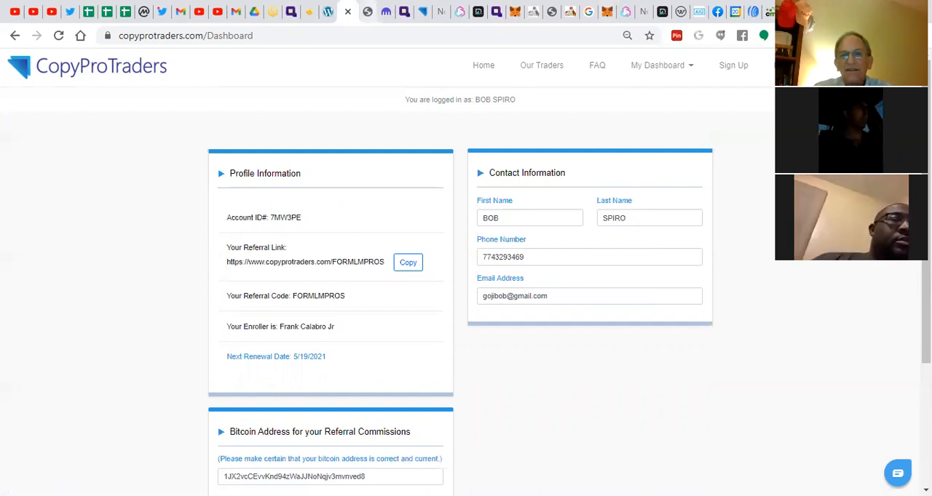
pyautogui.click(542, 65)
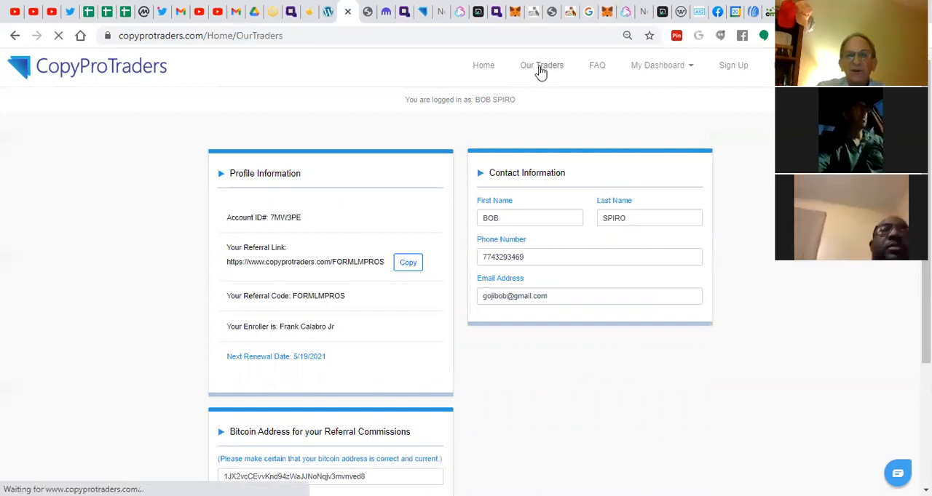
# Open Our Traders and scroll through the bios of Do Thi Ha, Carlo Cruz and Ramon Wilson.
pyautogui.click(542, 64)
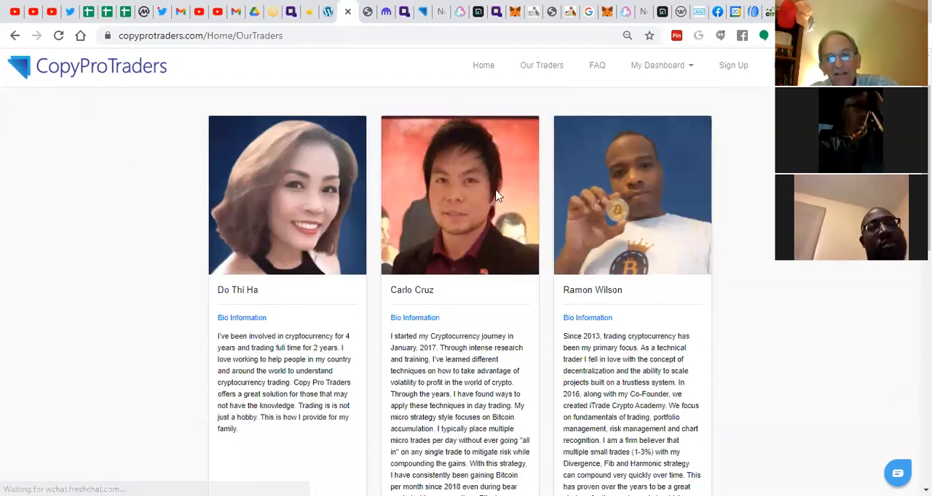
pyautogui.moveTo(657, 212)
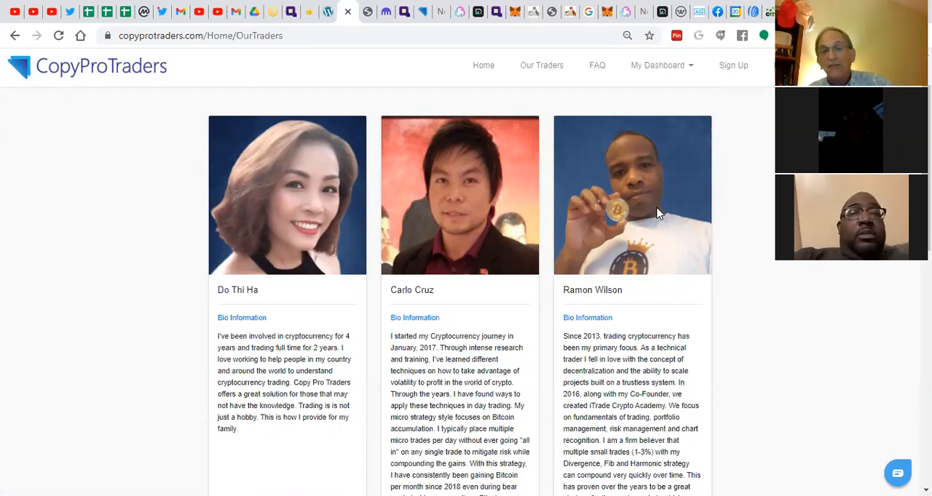
pyautogui.scroll(-3)
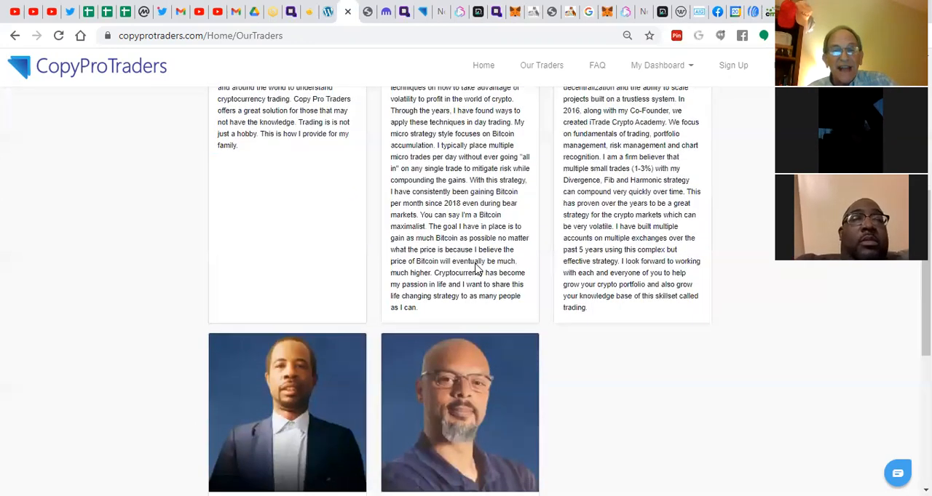
pyautogui.scroll(3)
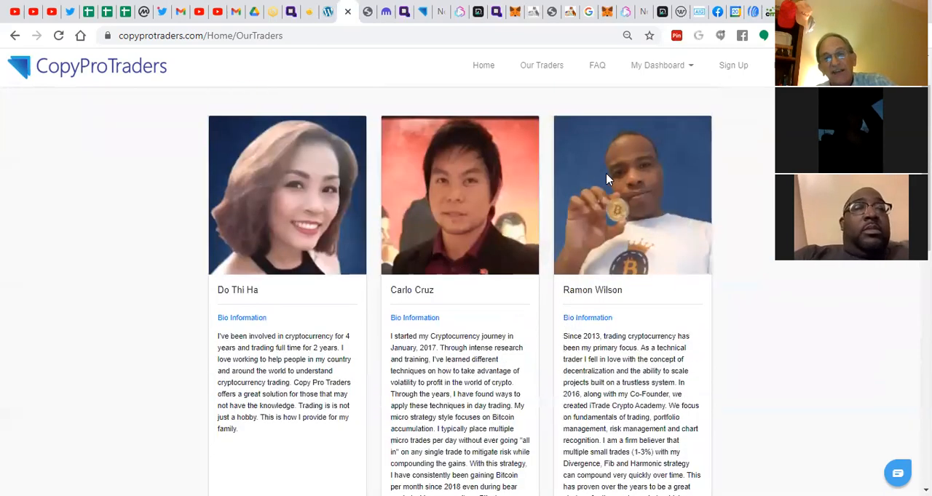
pyautogui.moveTo(625, 271)
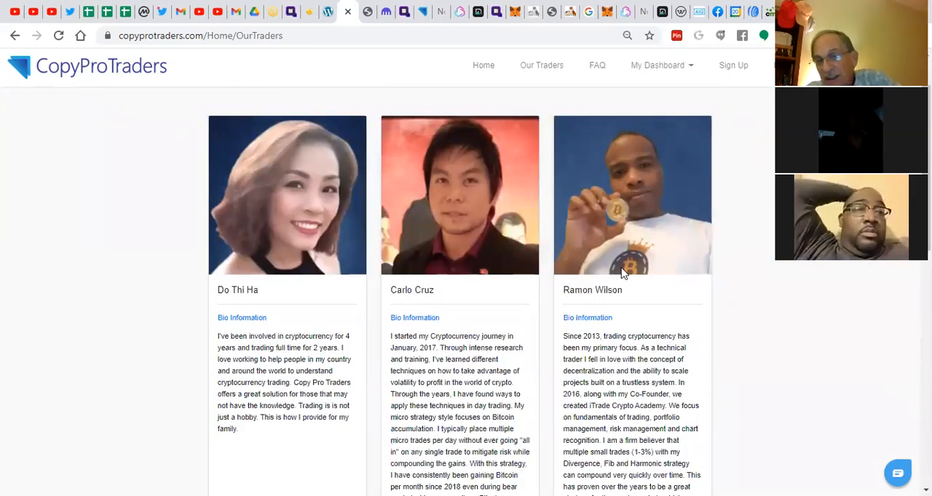
pyautogui.moveTo(634, 265)
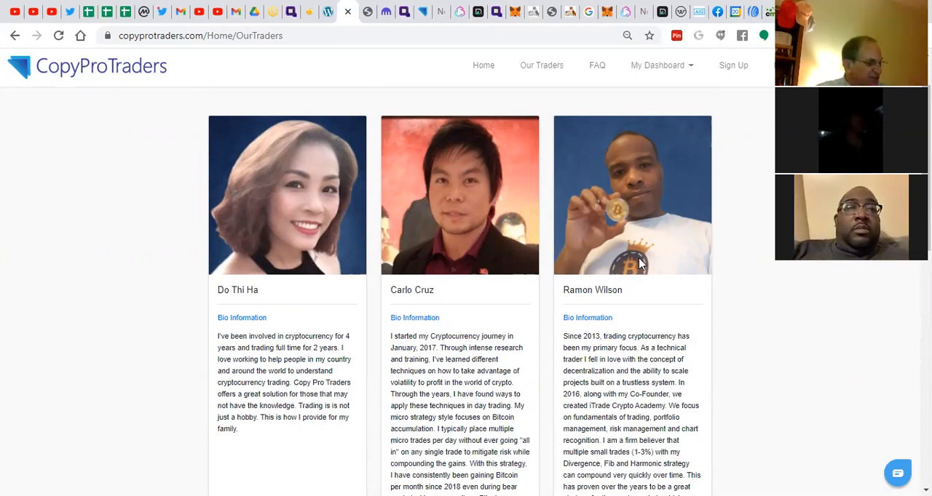
pyautogui.moveTo(668, 198)
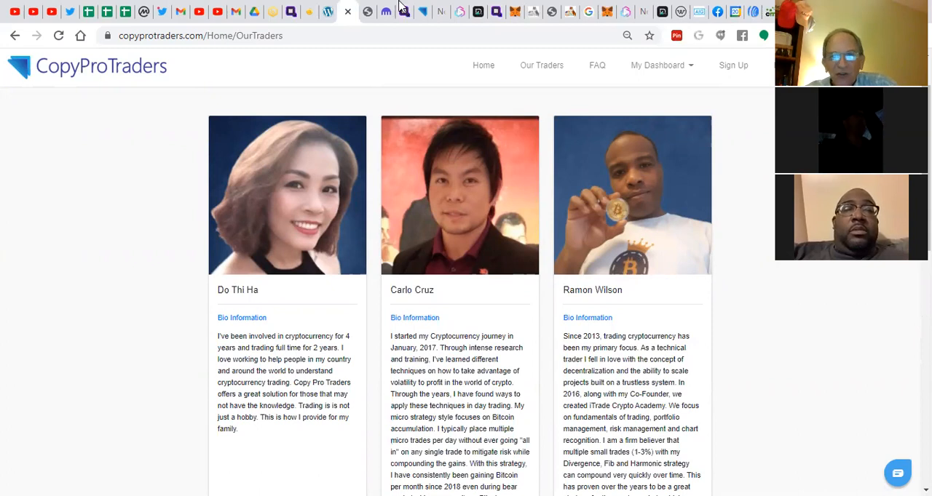
pyautogui.moveTo(399, 12)
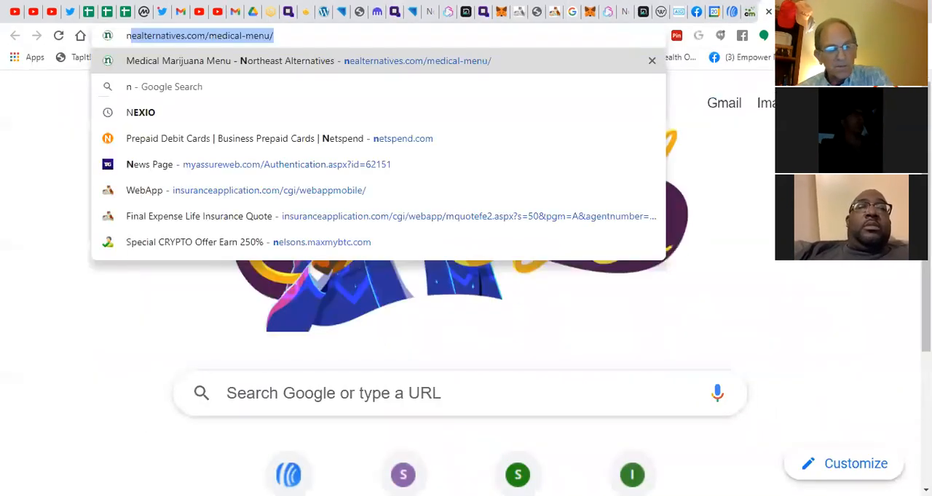
# Search for nexo, load nexo.io and bring up its login form.
pyautogui.write('nexo')
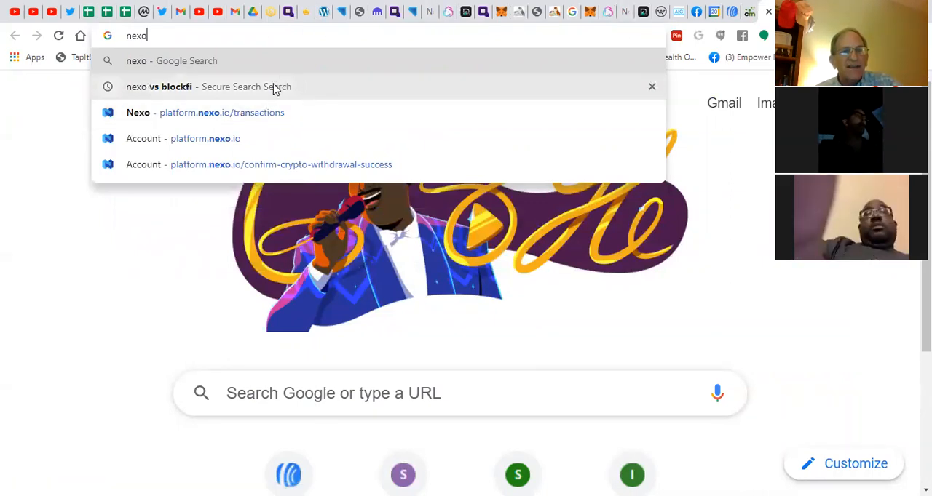
pyautogui.click(218, 87)
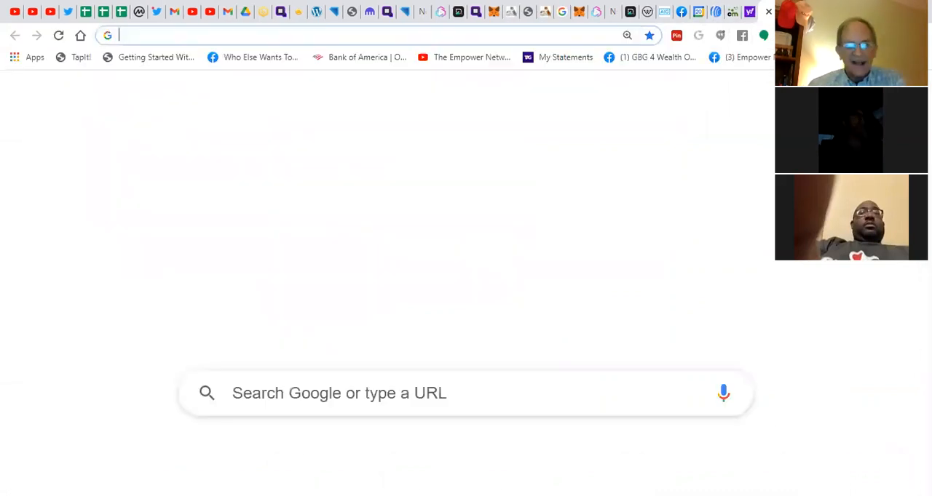
pyautogui.write('nex')
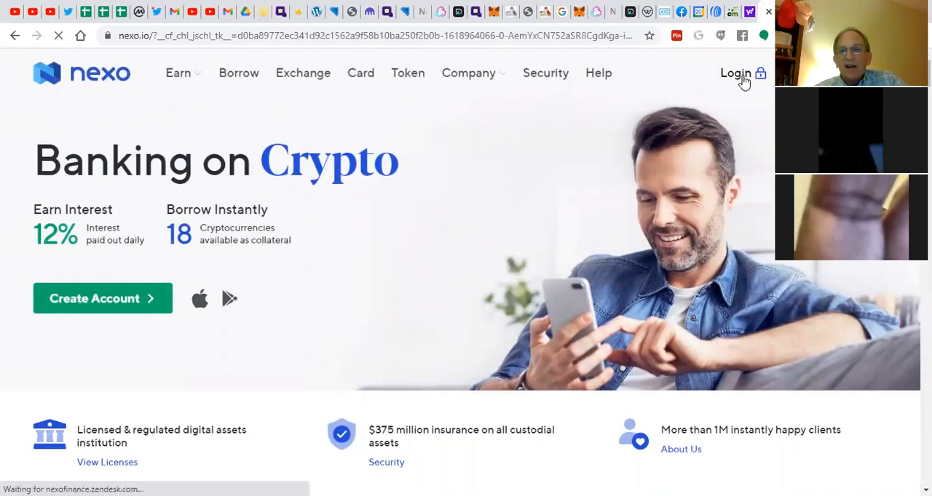
pyautogui.click(735, 73)
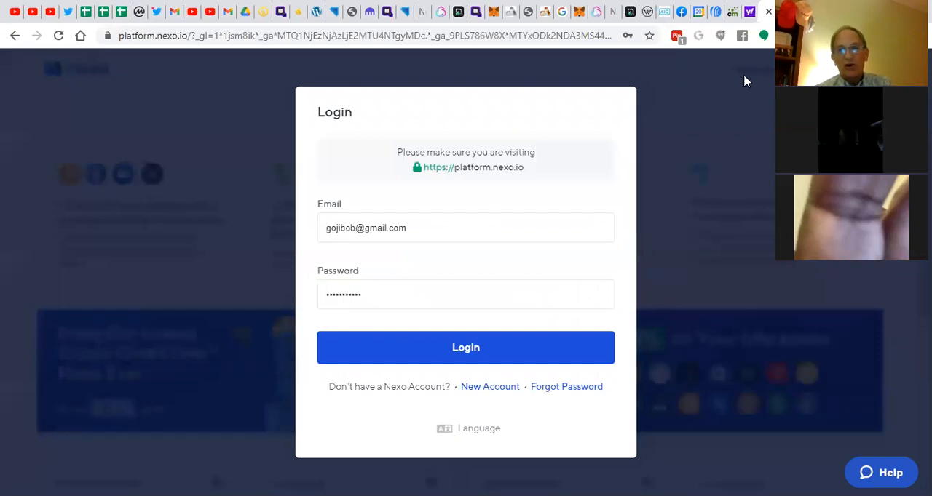
pyautogui.moveTo(712, 233)
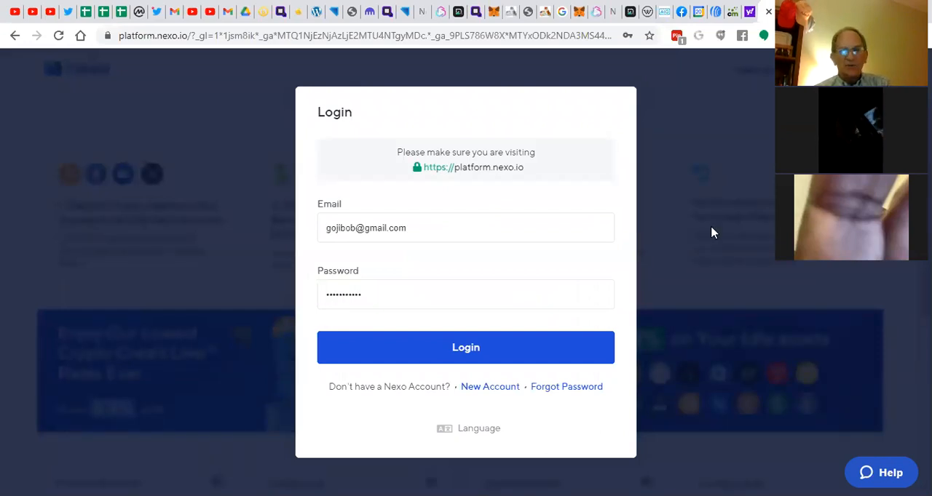
# Submit the saved Nexo email and password and solve the slider puzzle.
pyautogui.click(465, 348)
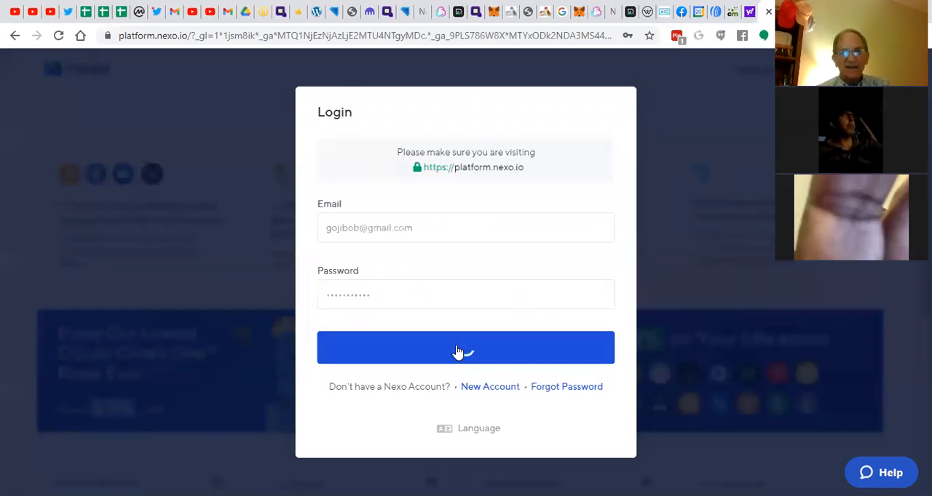
pyautogui.click(459, 347)
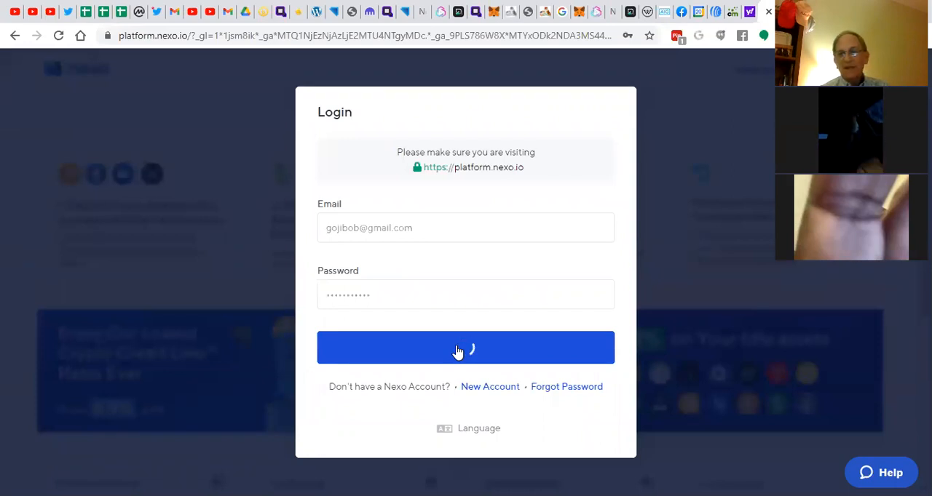
pyautogui.click(465, 347)
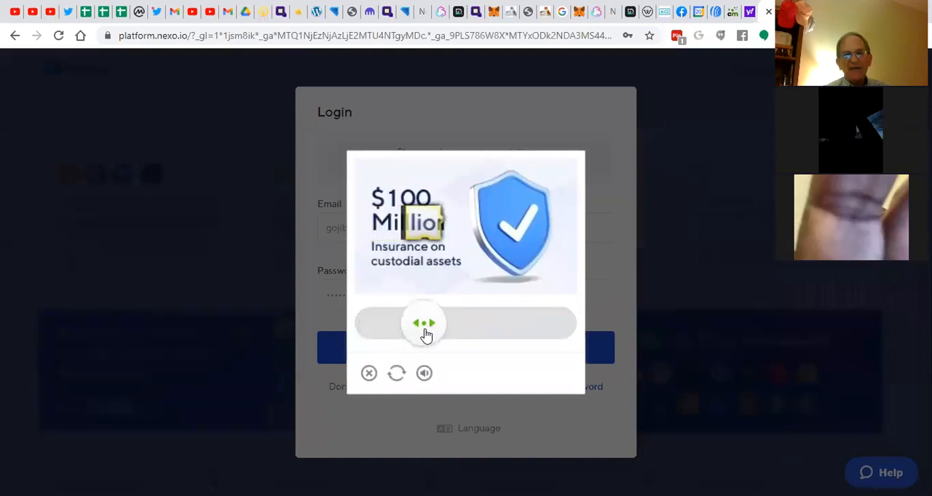
pyautogui.moveTo(424, 323); pyautogui.dragTo(424, 323)
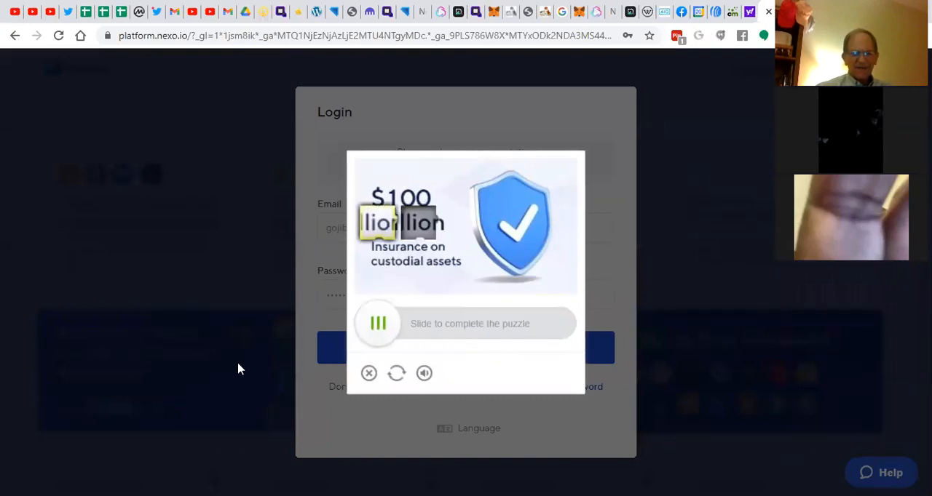
pyautogui.moveTo(378, 323); pyautogui.dragTo(411, 323)
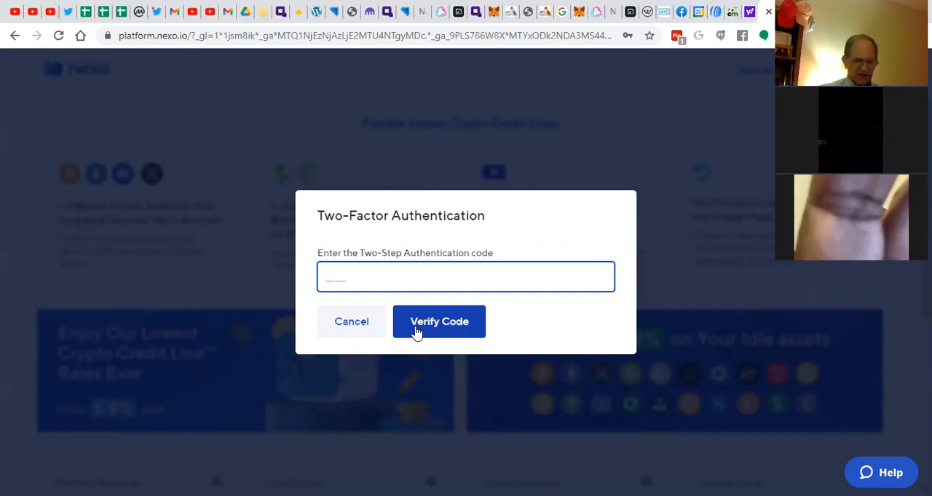
pyautogui.moveTo(370, 366)
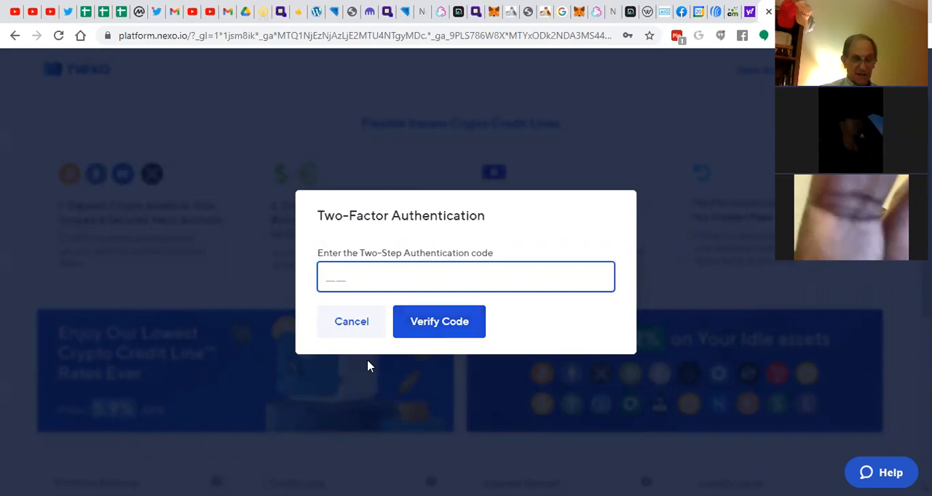
# Enter the two-factor code 89 and verify it to reach the dashboard.
pyautogui.write('899 896')
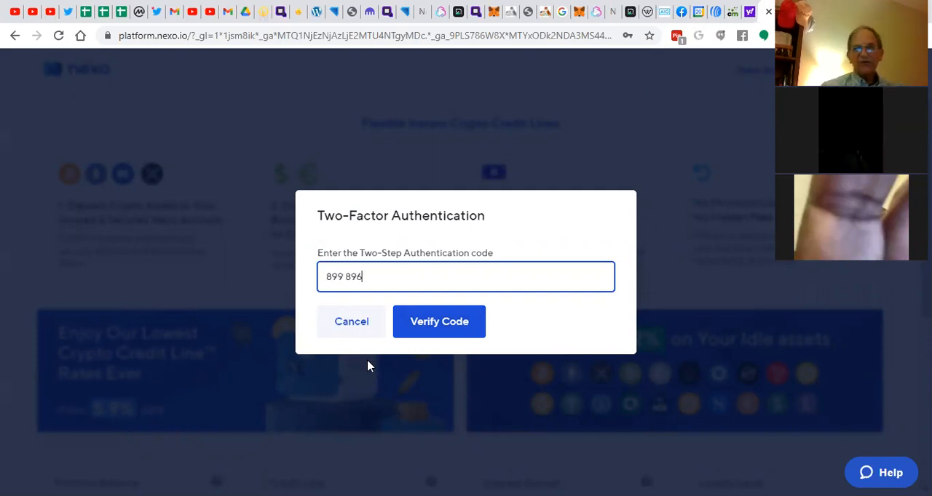
pyautogui.click(439, 321)
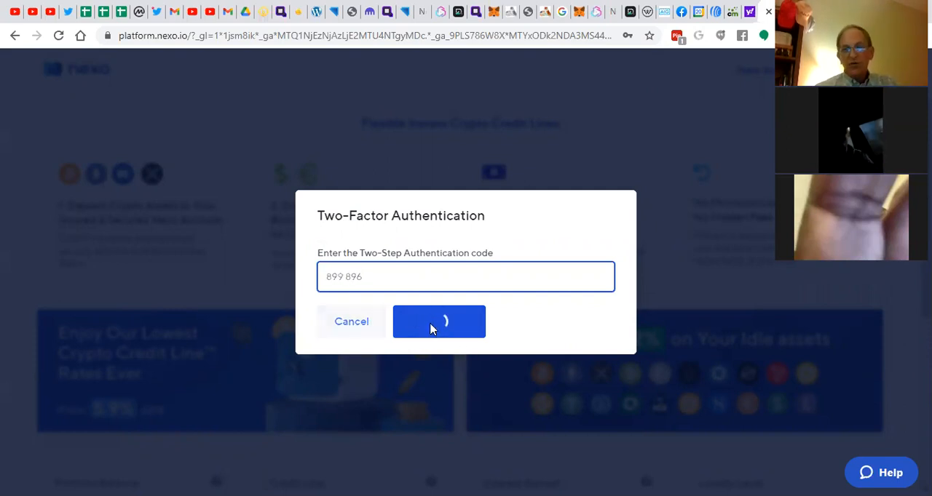
pyautogui.click(439, 322)
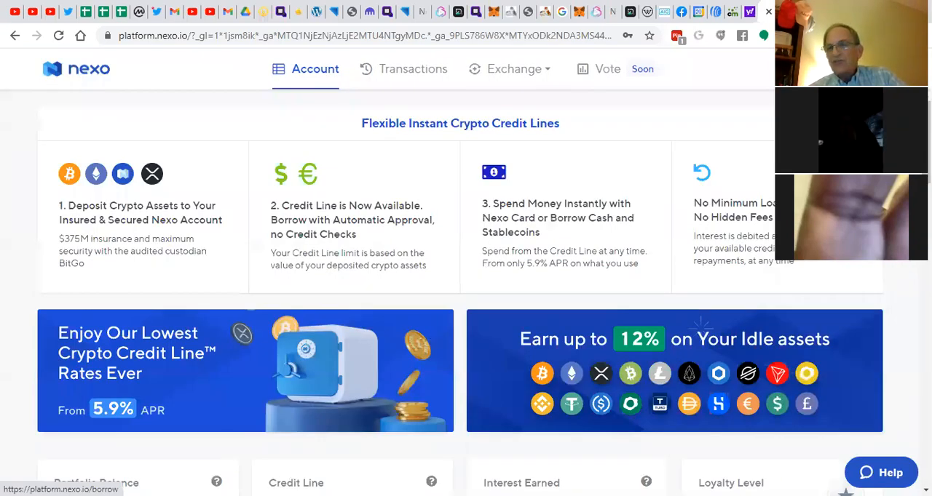
pyautogui.scroll(-3)
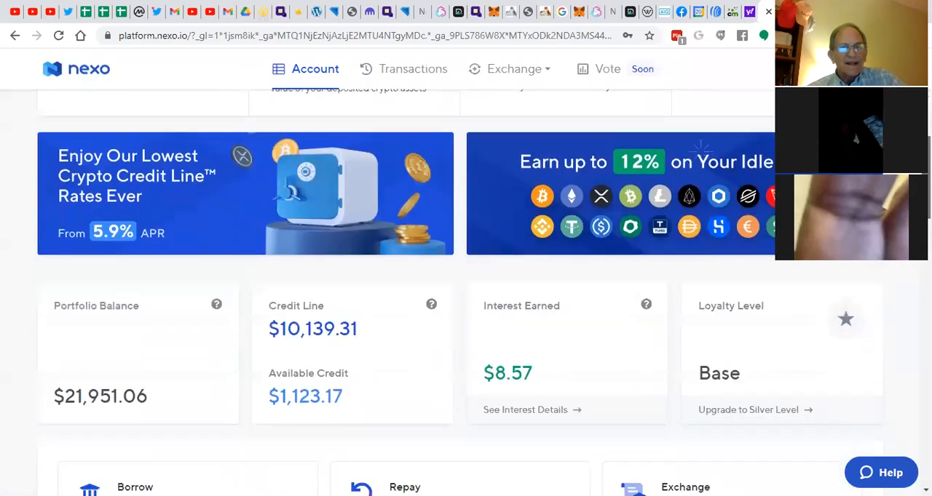
pyautogui.scroll(-3)
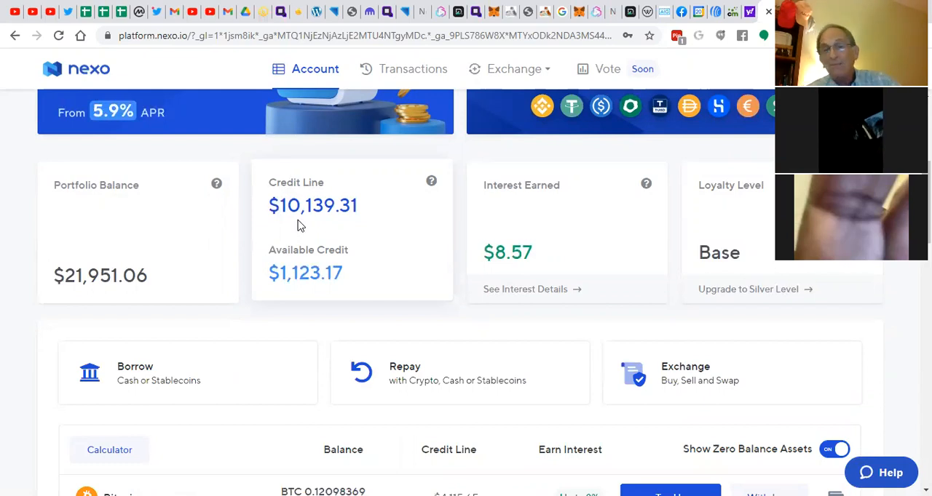
pyautogui.moveTo(273, 274)
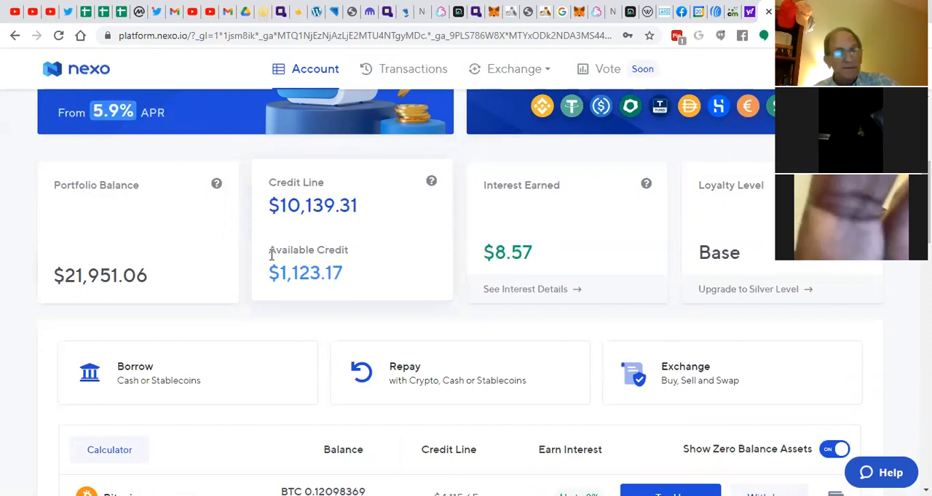
pyautogui.scroll(-3)
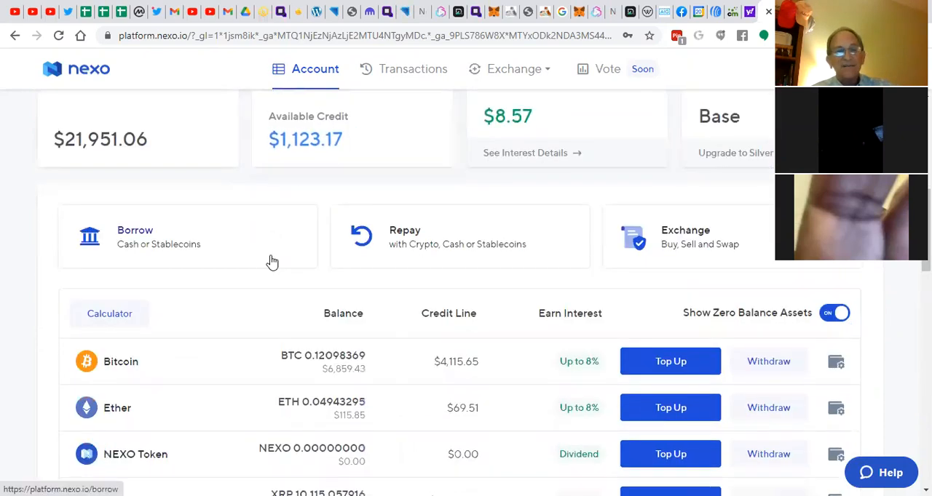
pyautogui.scroll(-3)
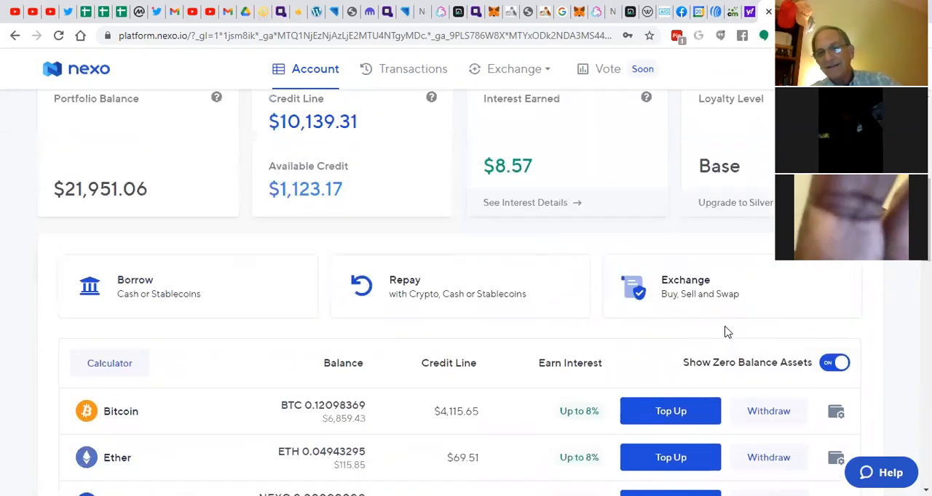
pyautogui.scroll(3)
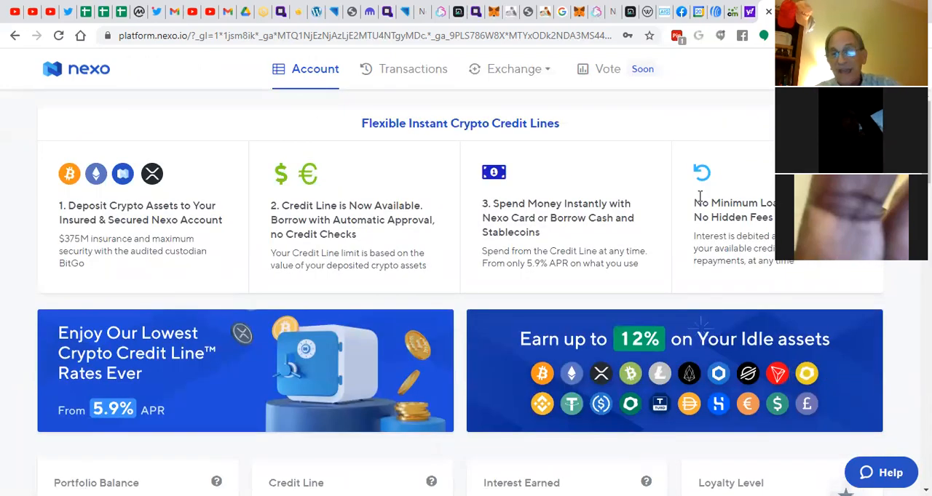
pyautogui.moveTo(684, 243)
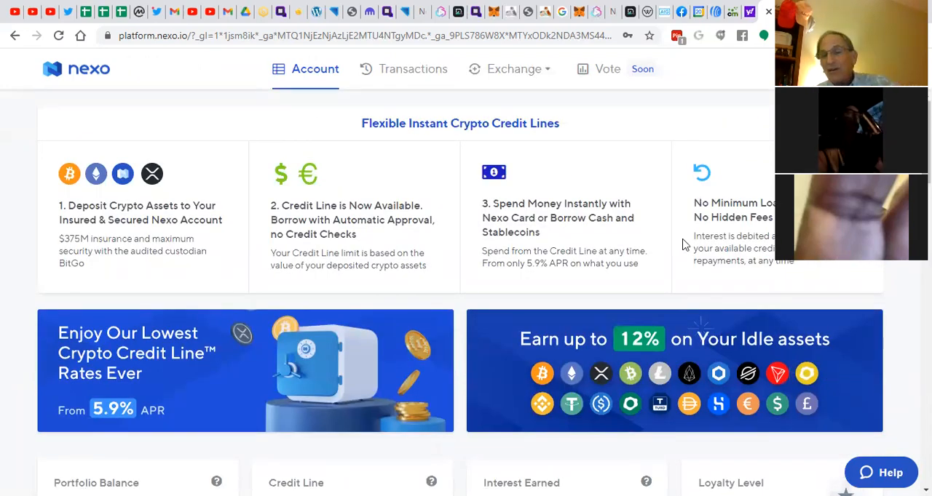
pyautogui.scroll(-3)
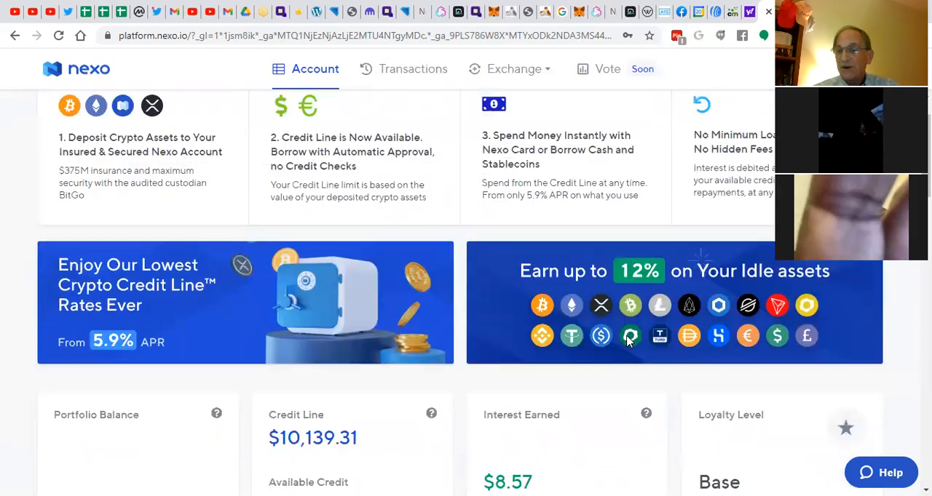
pyautogui.scroll(-3)
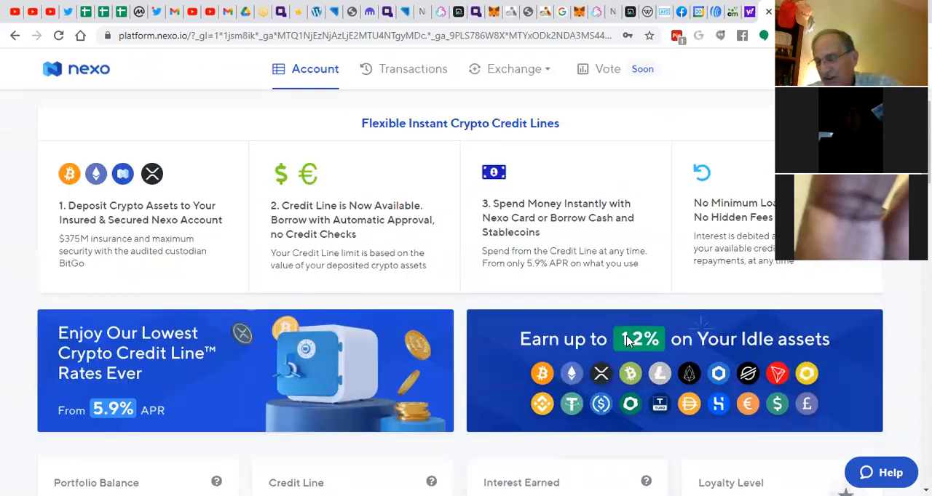
pyautogui.moveTo(359, 364)
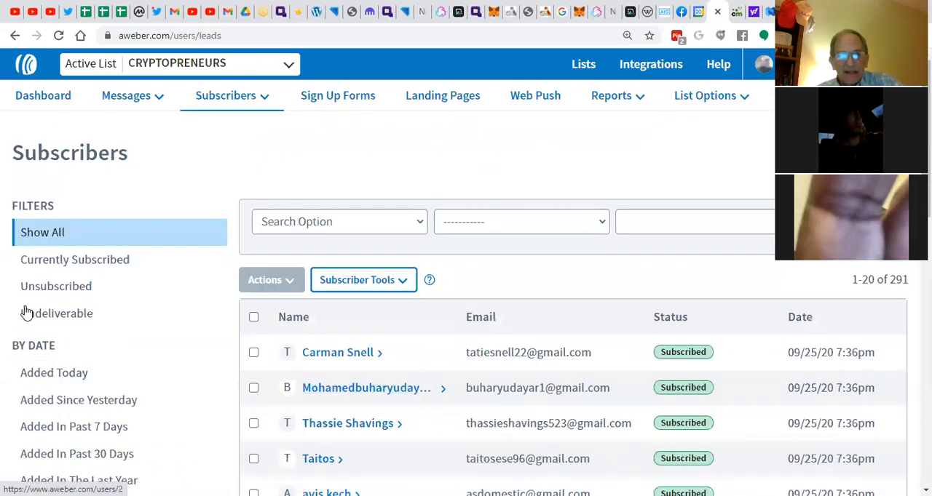
pyautogui.moveTo(181, 166)
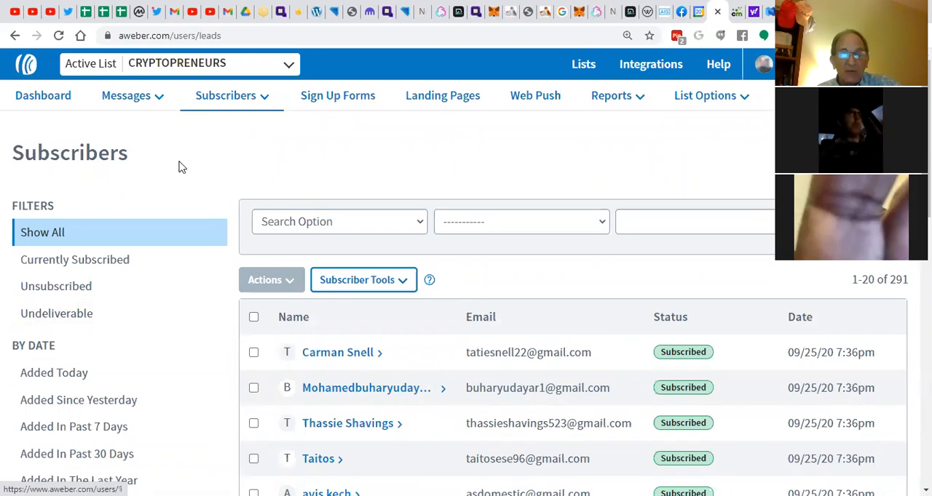
pyautogui.moveTo(206, 153)
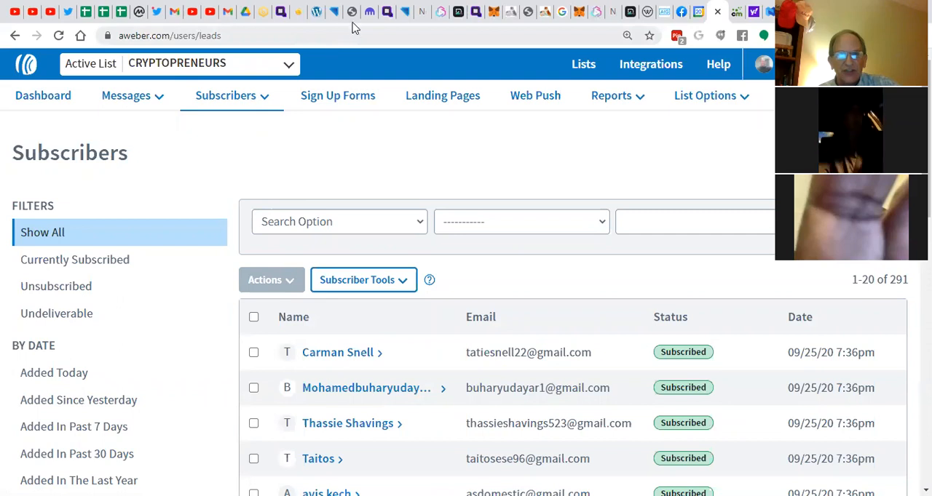
pyautogui.moveTo(346, 10)
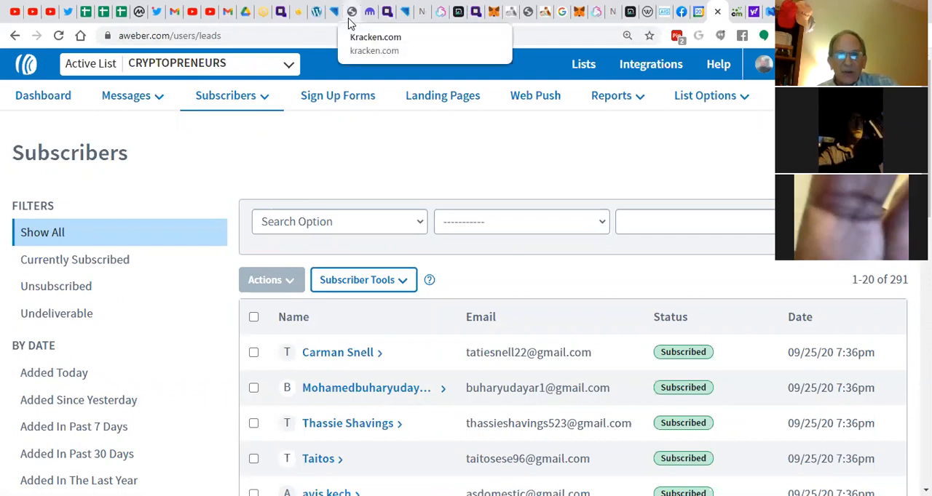
pyautogui.moveTo(296, 23)
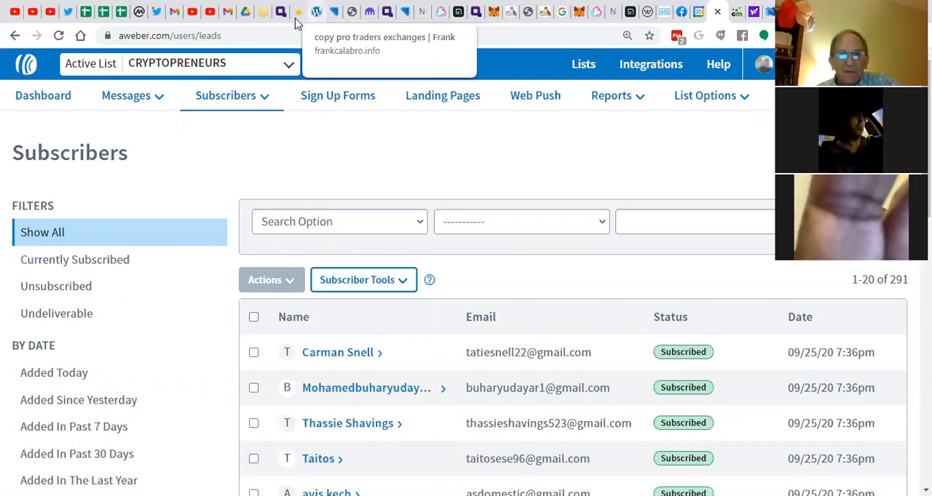
pyautogui.moveTo(378, 18)
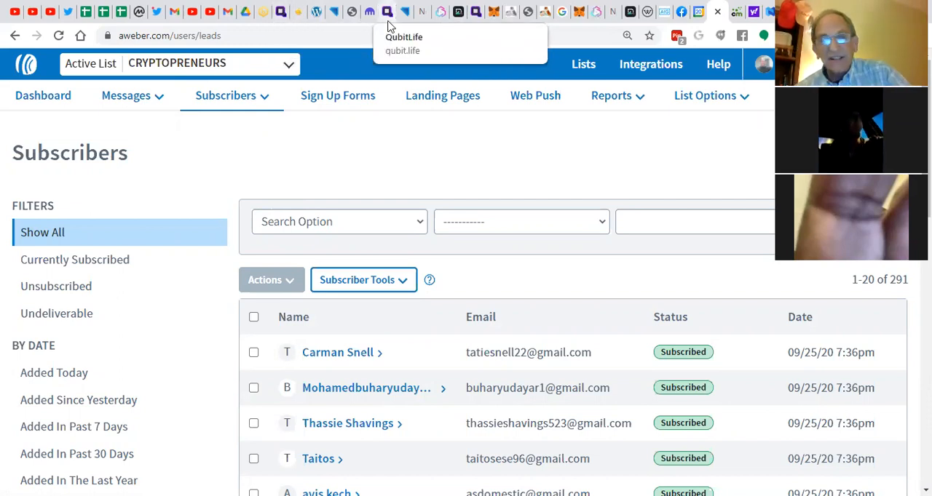
pyautogui.moveTo(404, 12)
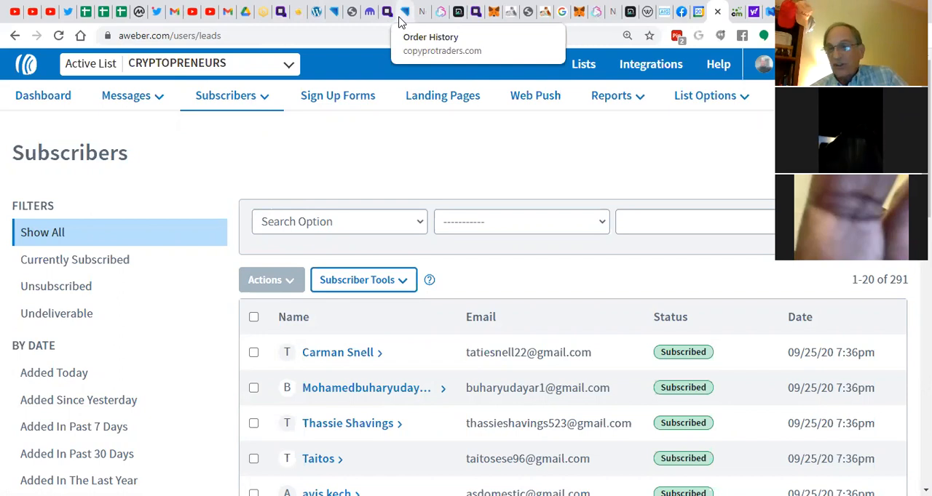
pyautogui.moveTo(448, 12)
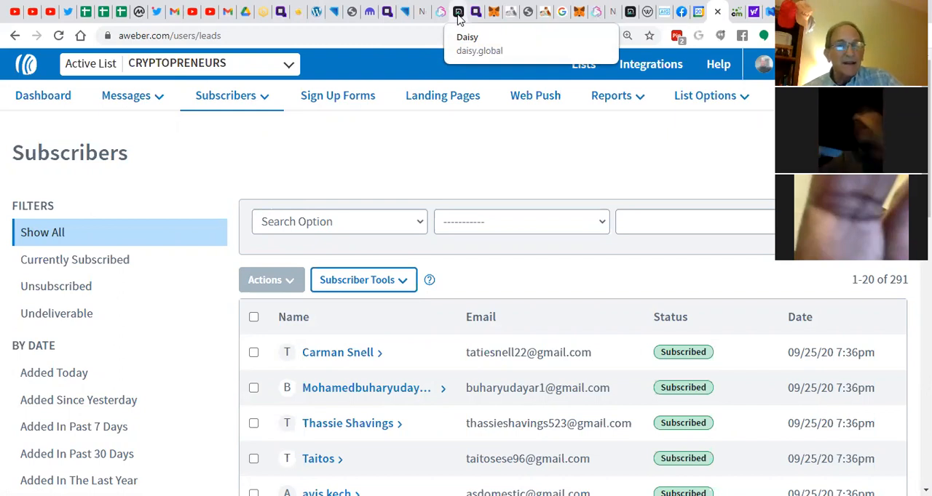
pyautogui.moveTo(442, 13)
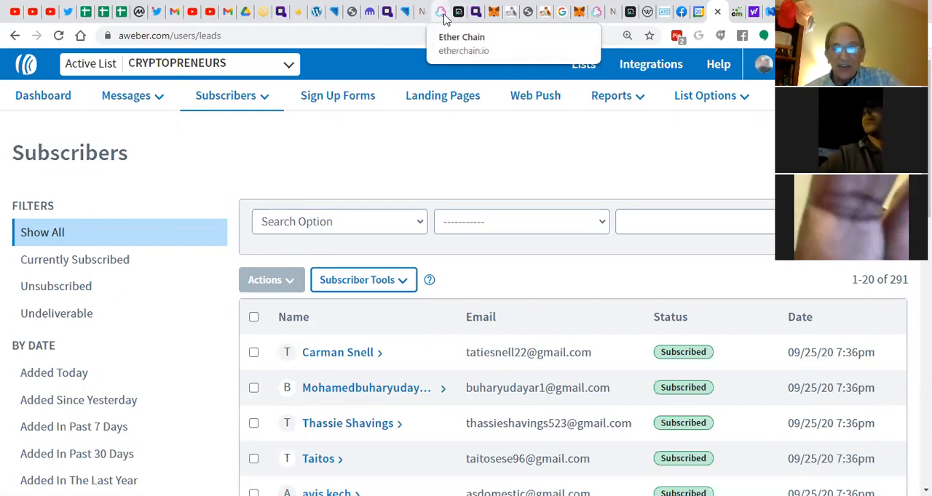
pyautogui.moveTo(404, 25)
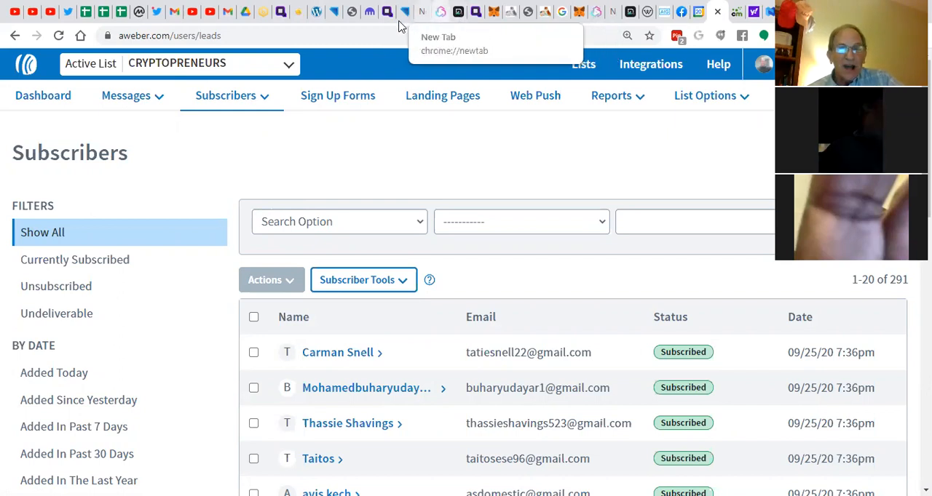
pyautogui.moveTo(371, 14)
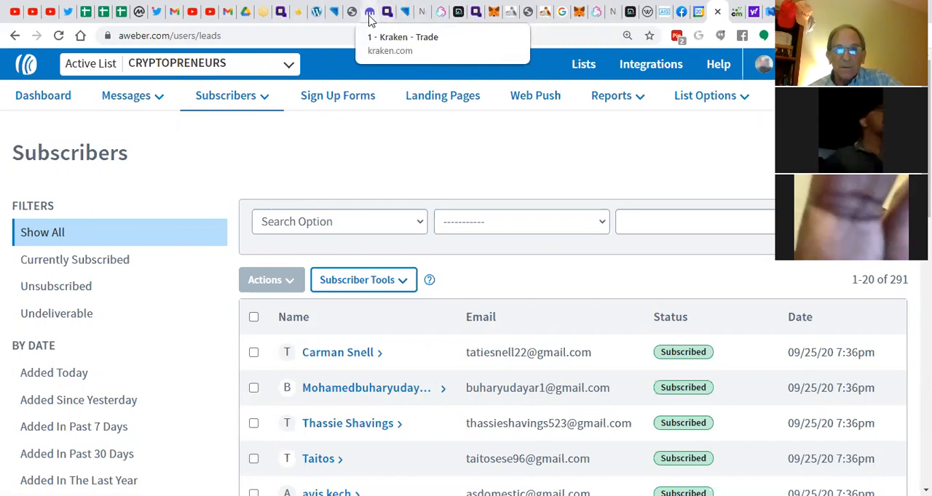
# Switch to the Kraken - Trade tab showing balances totalling 4,937.73 USD.
pyautogui.click(370, 12)
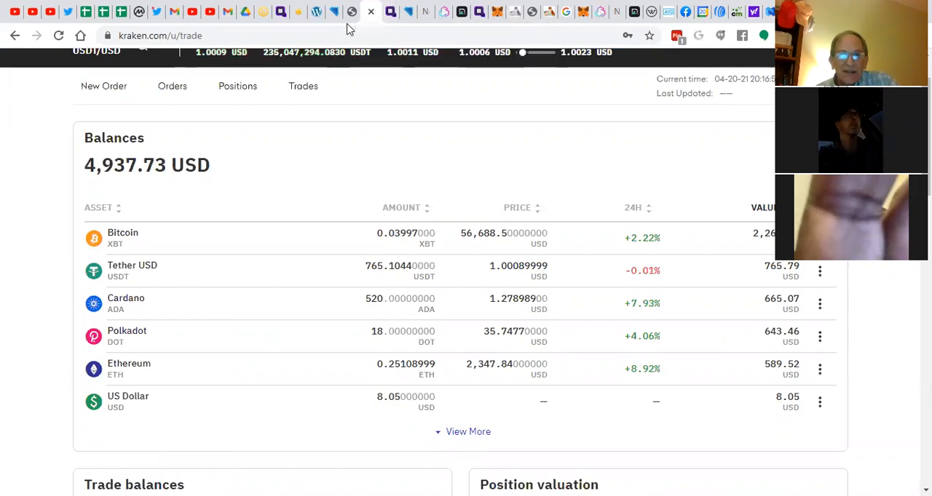
pyautogui.moveTo(335, 12)
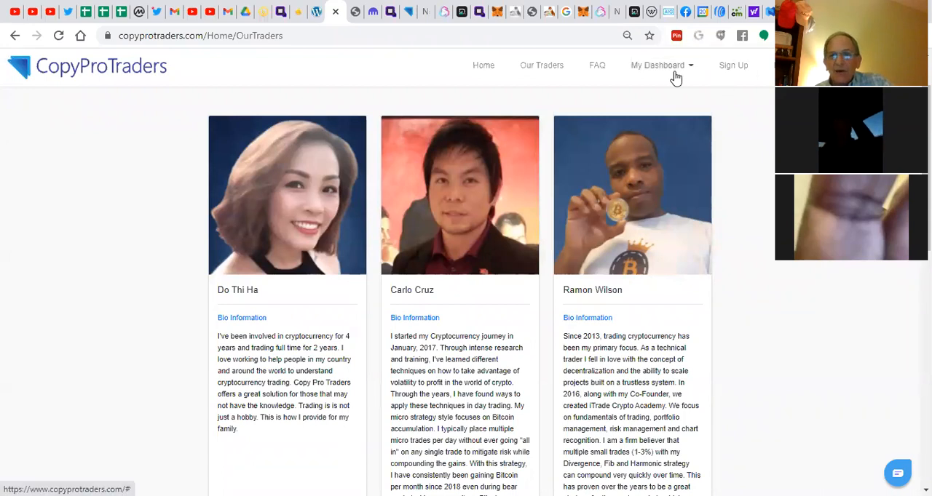
# Choose My Team from the My Dashboard menu to see members by level.
pyautogui.click(663, 65)
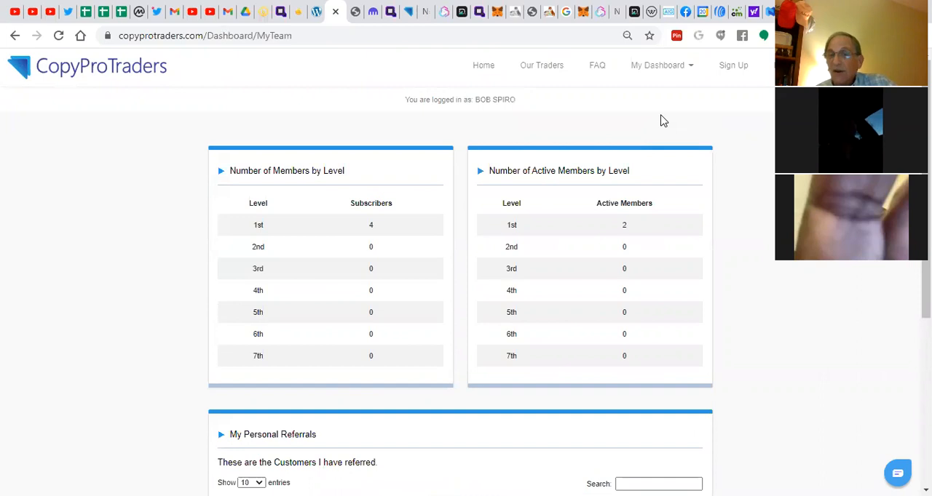
pyautogui.moveTo(637, 149)
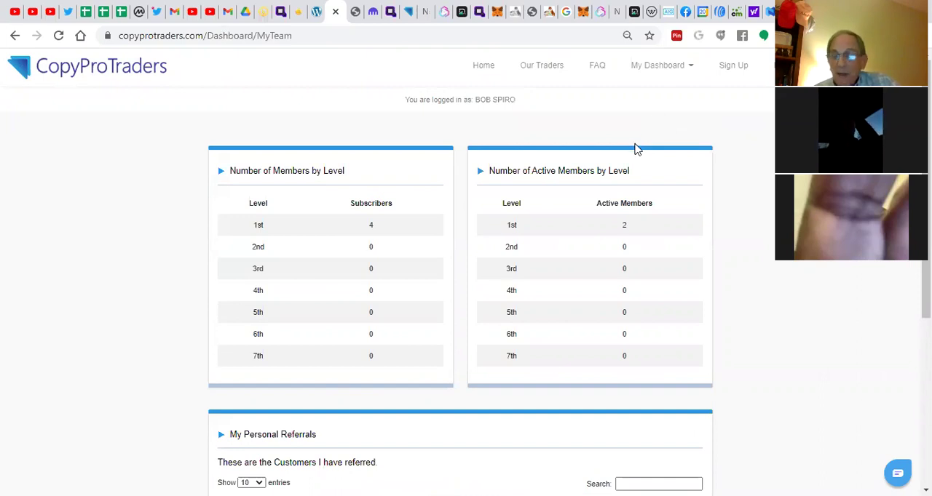